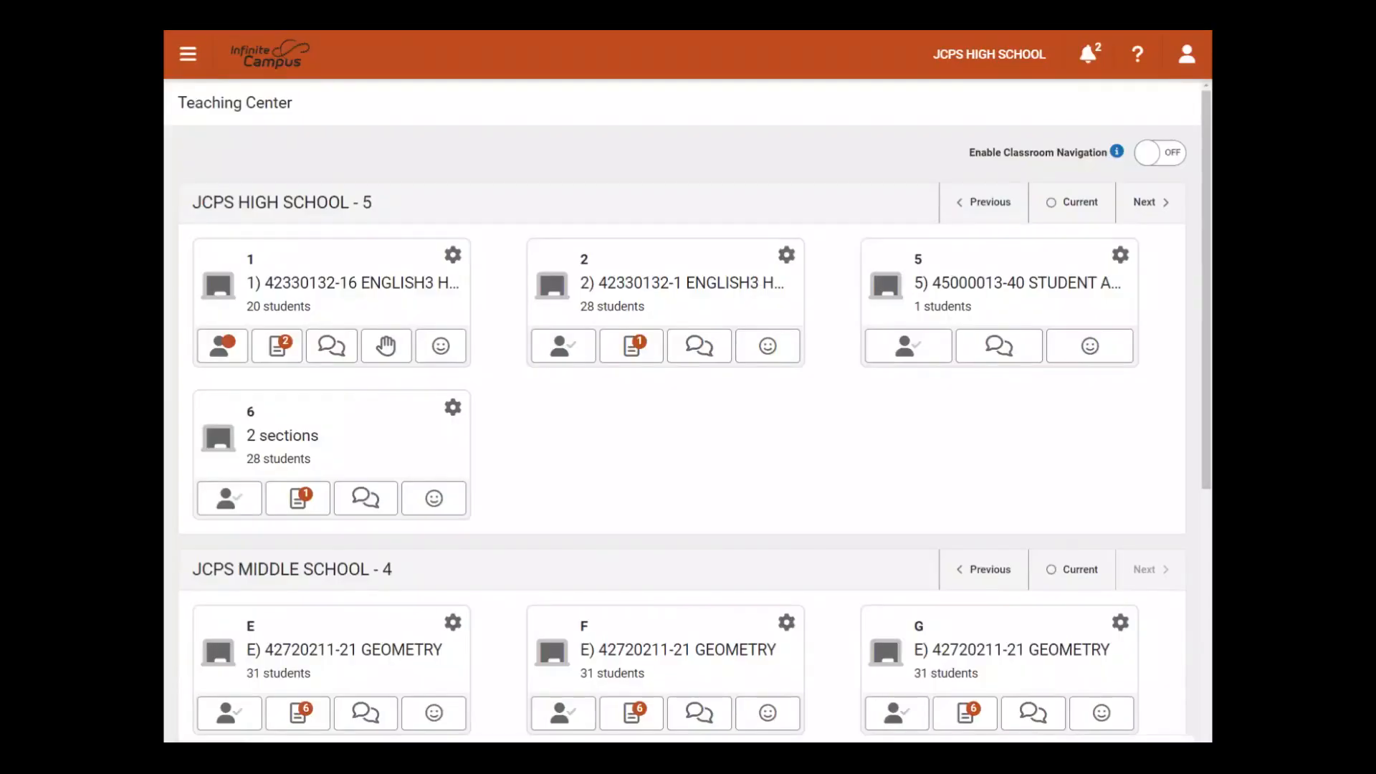
Step: Turn on the New Look so the Teaching Center reloads with the new header and breadcrumbs
{"action": "left_click", "coordinate": [1186, 54]}
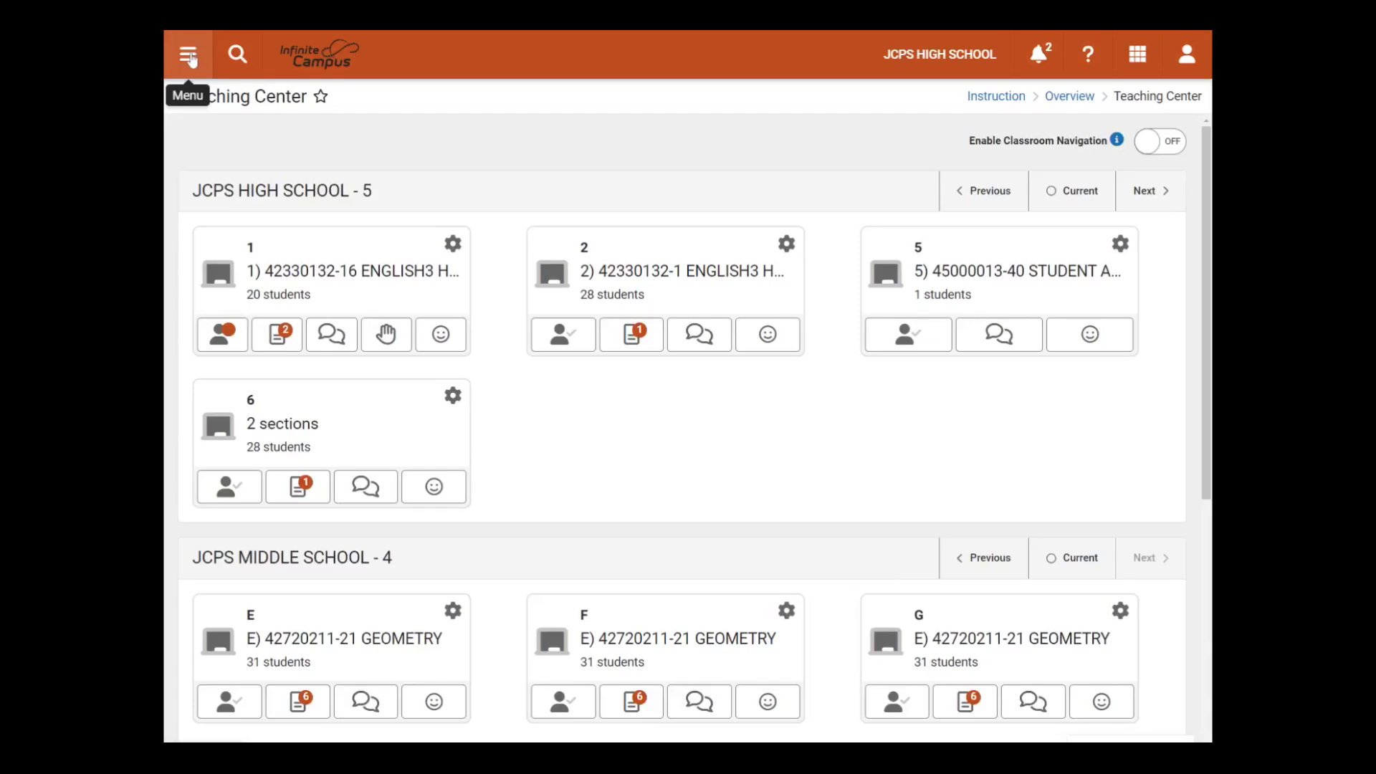
Step: Bring up the Main Menu of tool categories from the navigation panel
{"action": "left_click", "coordinate": [187, 53]}
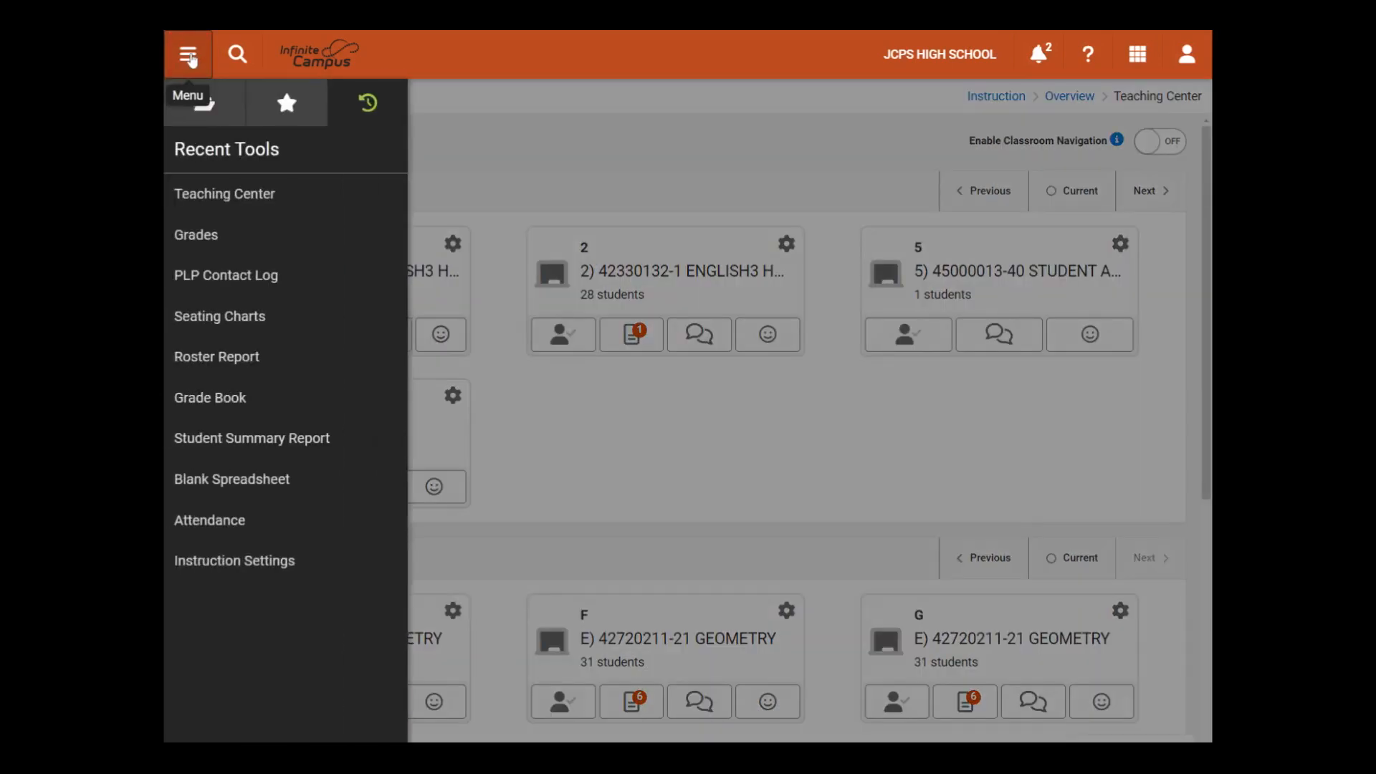
{"action": "left_click", "coordinate": [187, 54]}
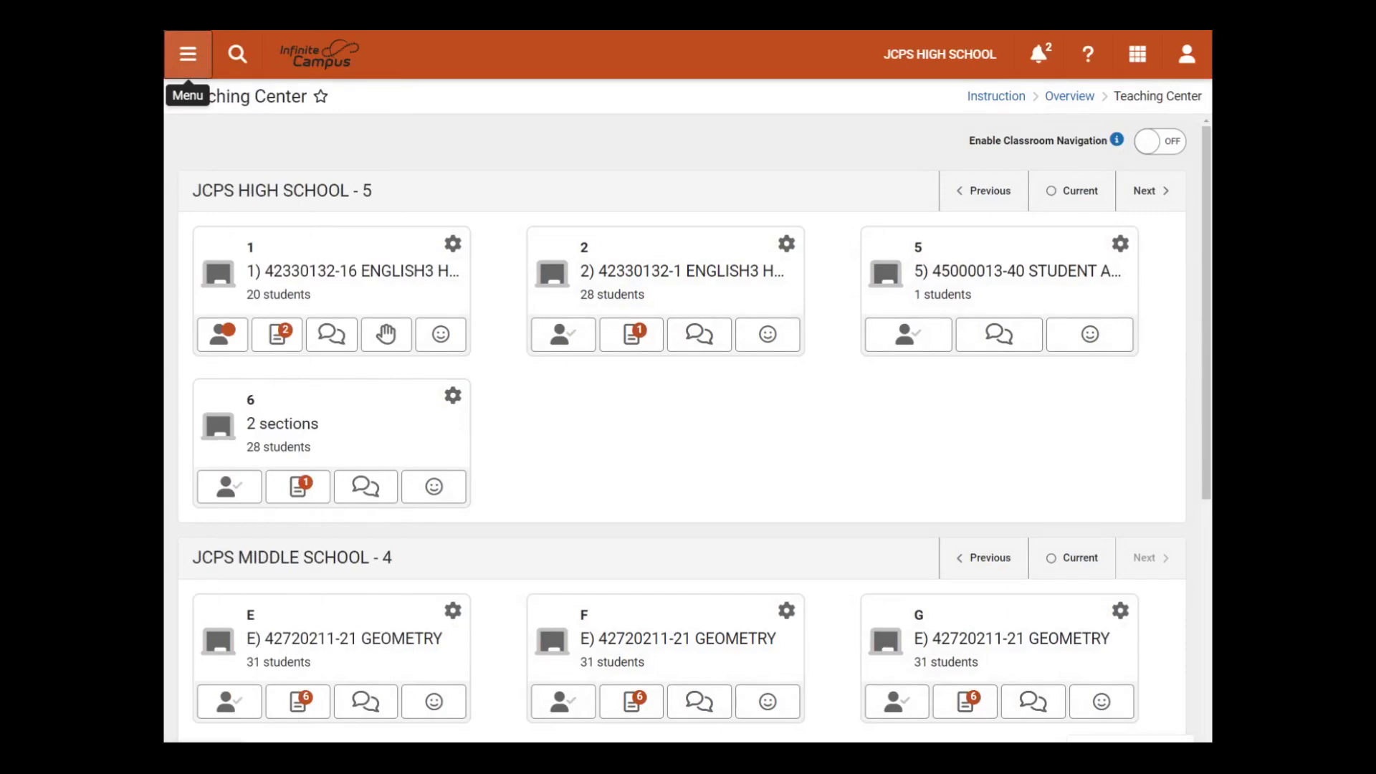
{"action": "left_click", "coordinate": [188, 54]}
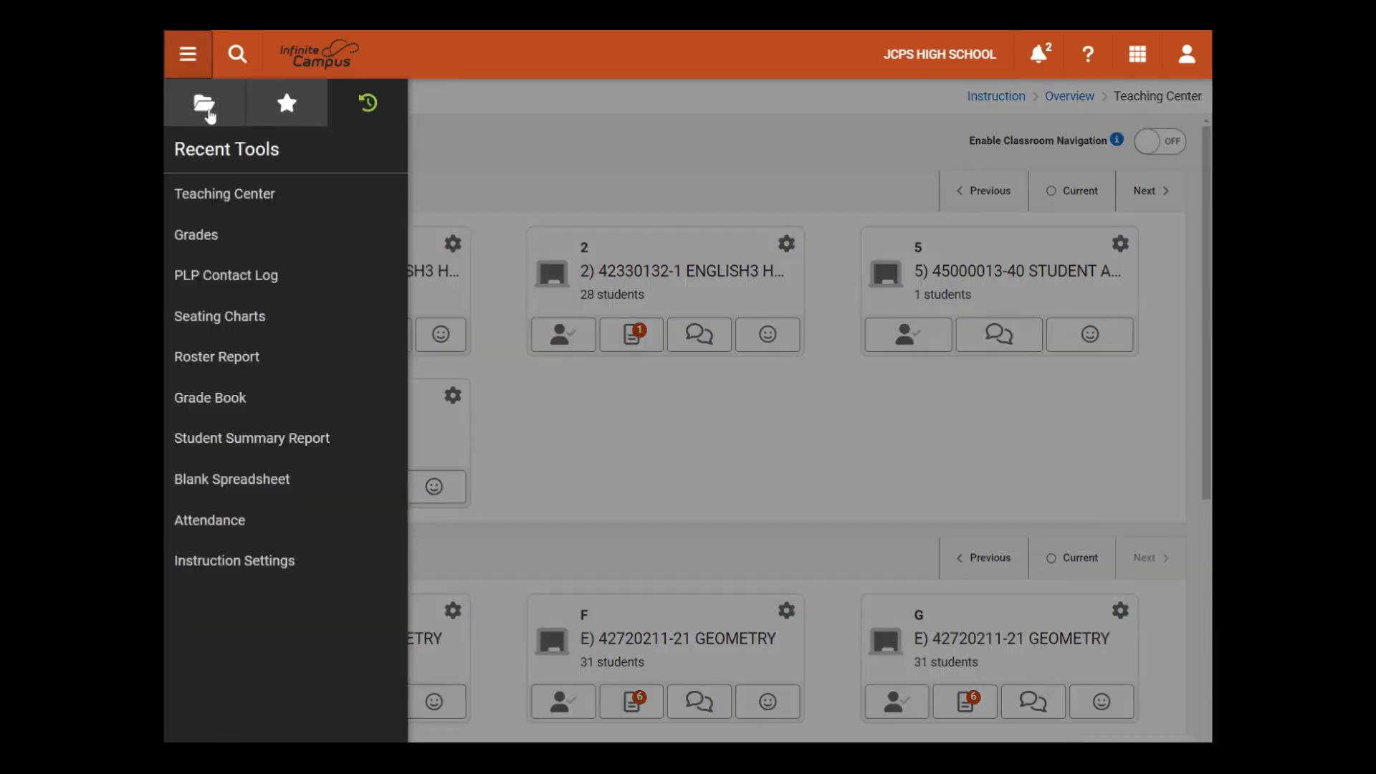
{"action": "left_click", "coordinate": [203, 102]}
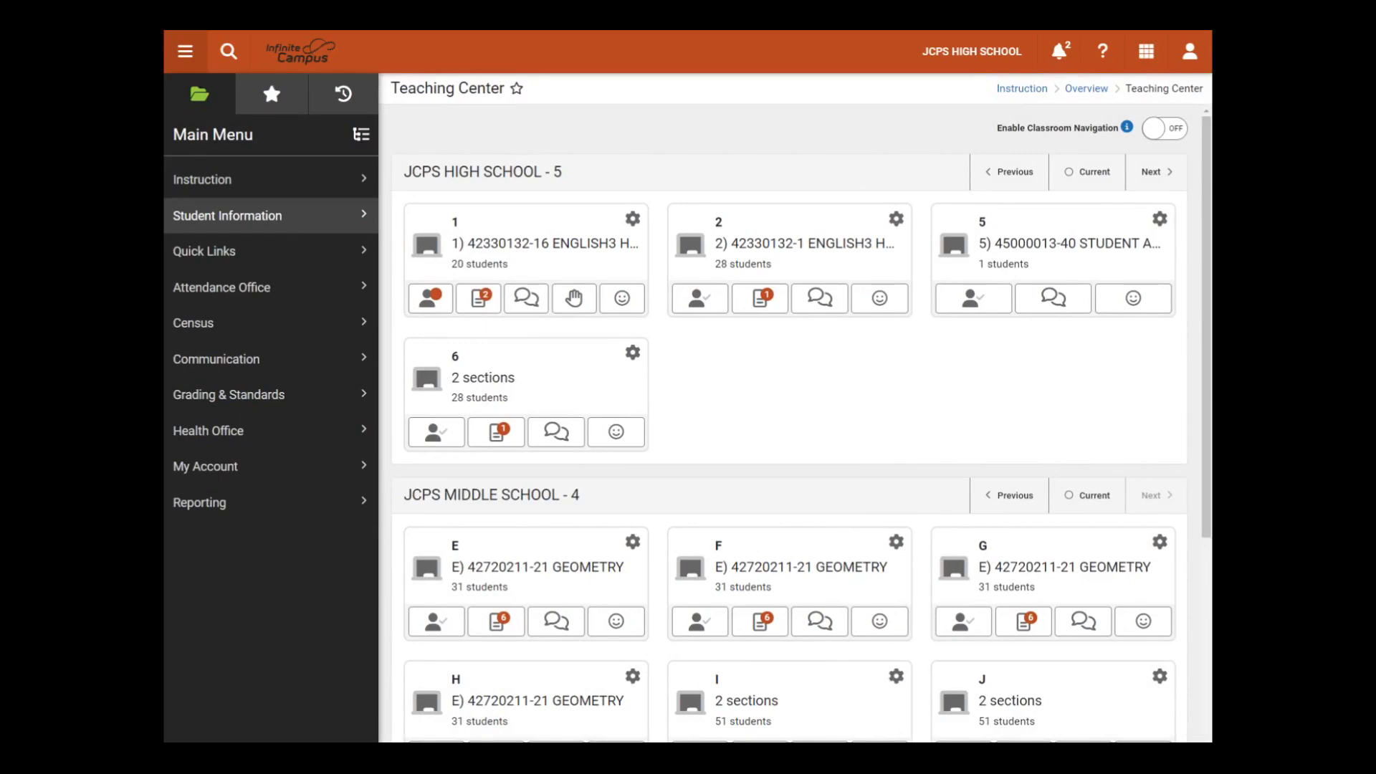
{"action": "mouse_move", "coordinate": [245, 179]}
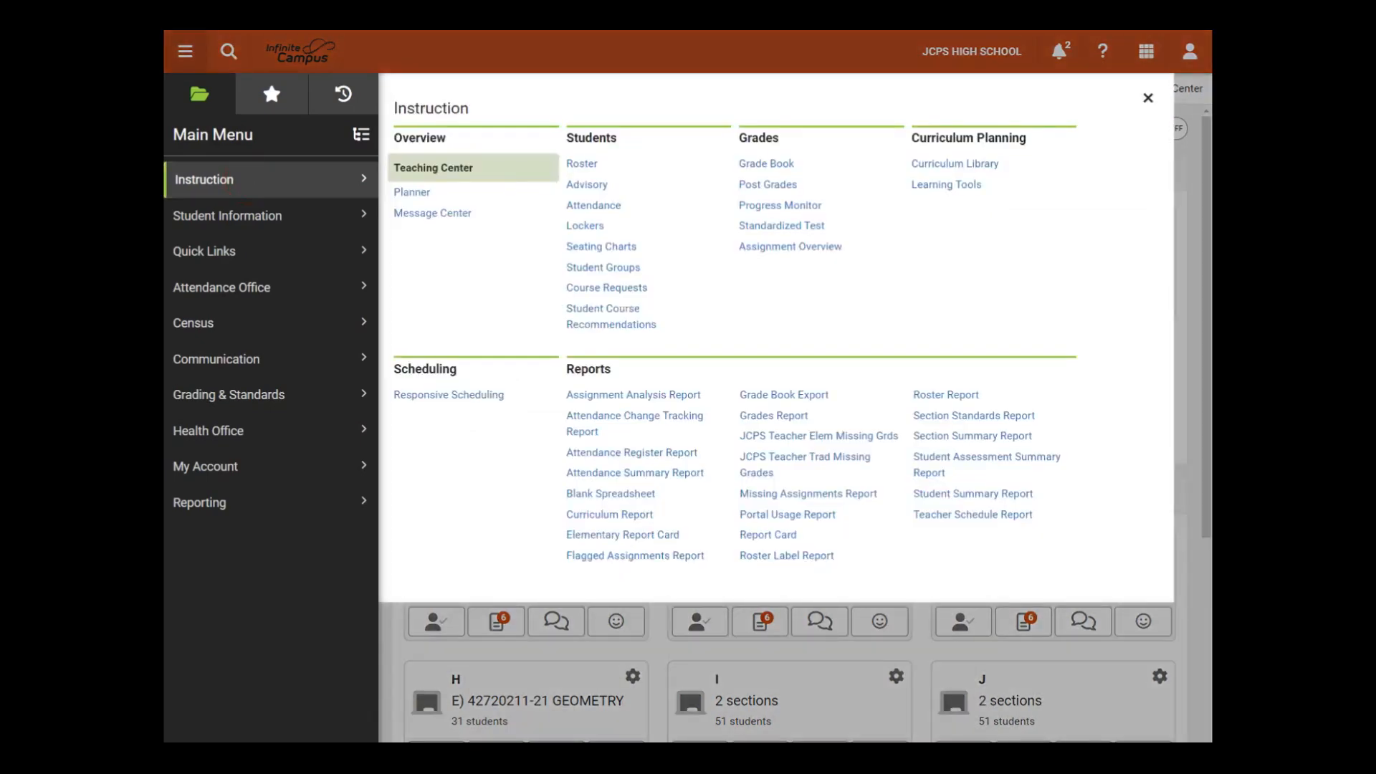
{"action": "mouse_move", "coordinate": [361, 136]}
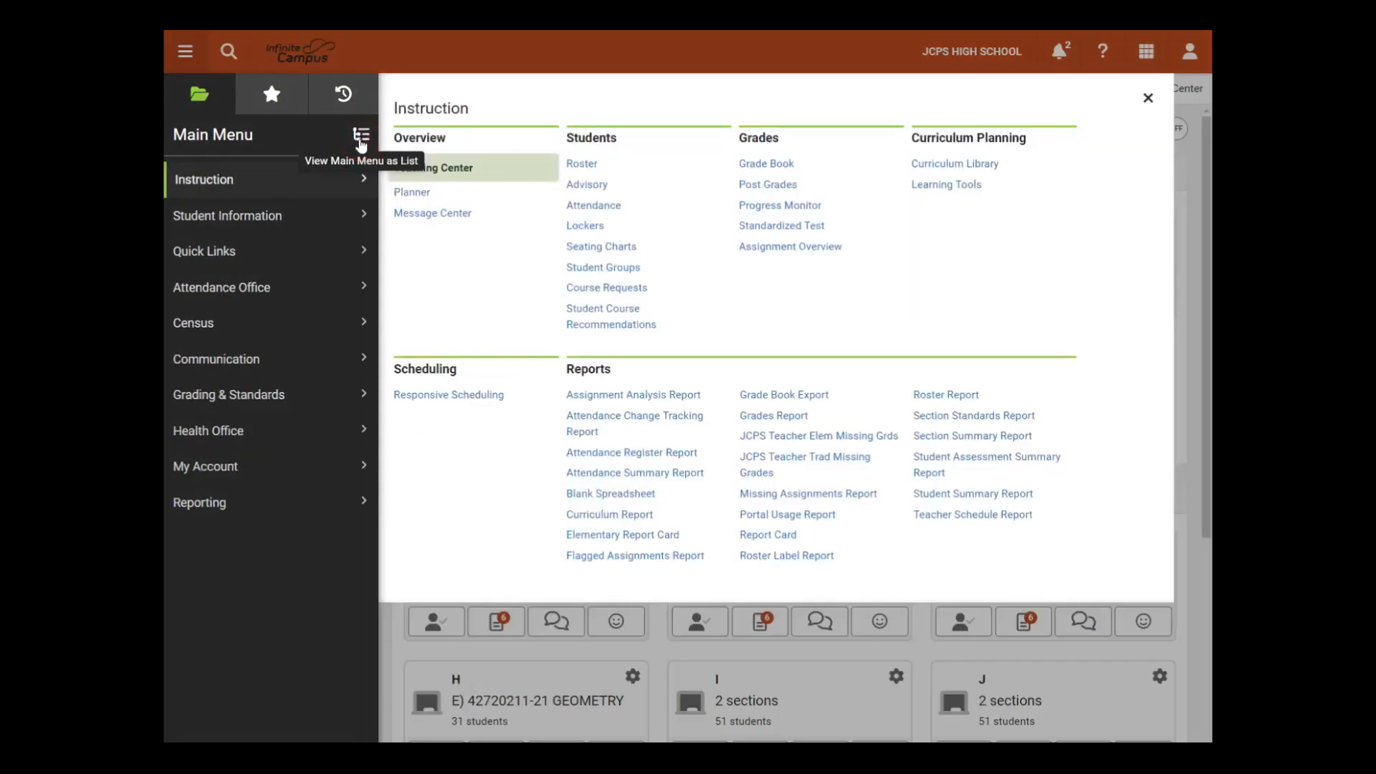
{"action": "mouse_move", "coordinate": [200, 94]}
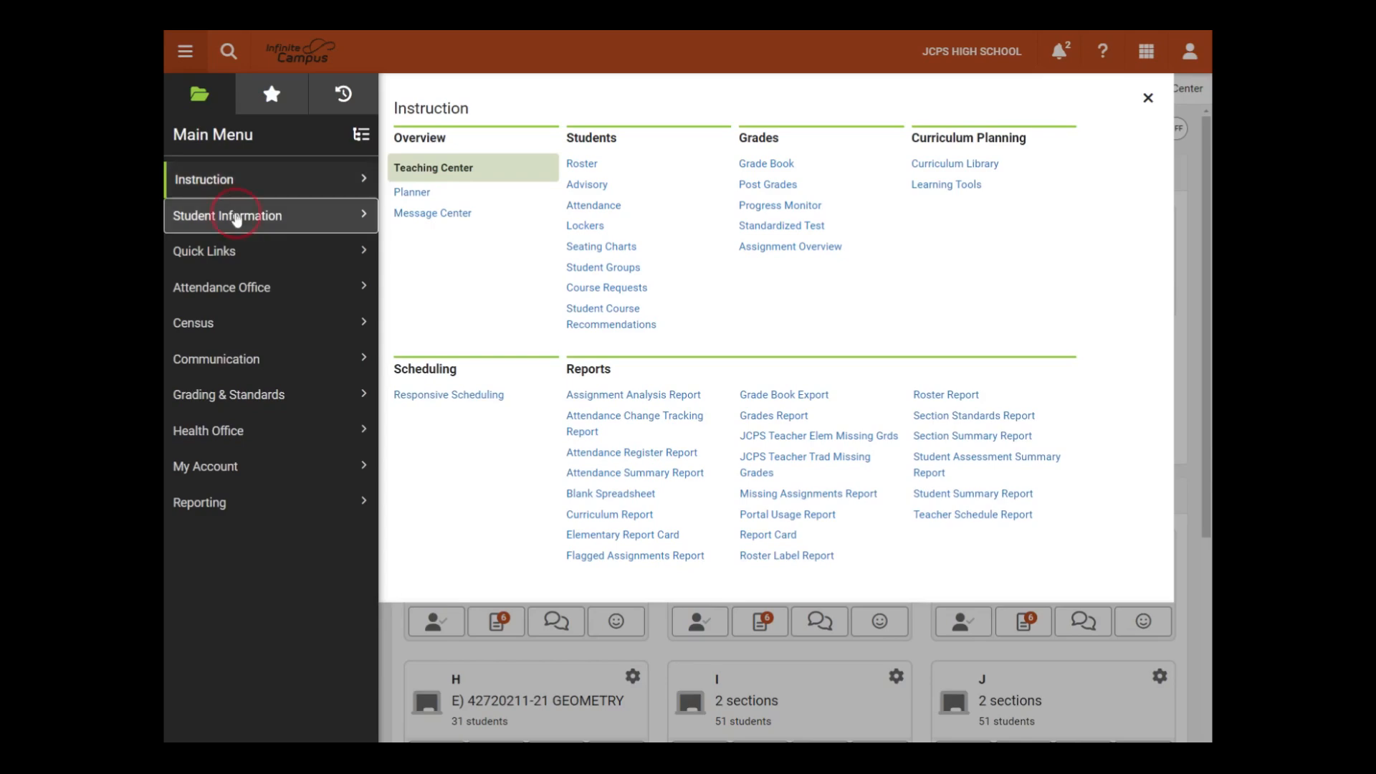
Step: Show the Student Information category's tool list in the Main Menu
{"action": "left_click", "coordinate": [228, 215]}
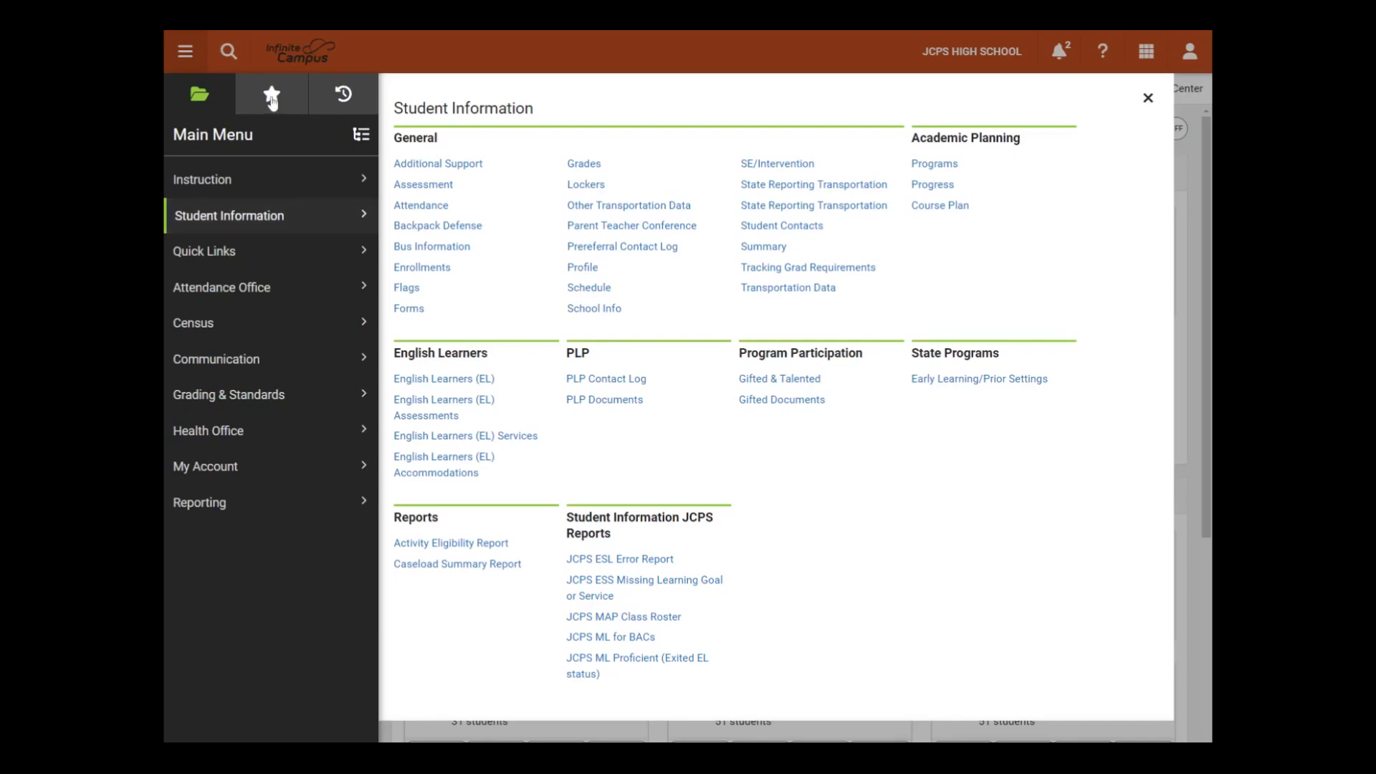
Step: Star the Teaching Center so it joins the Favorites list
{"action": "left_click", "coordinate": [272, 94]}
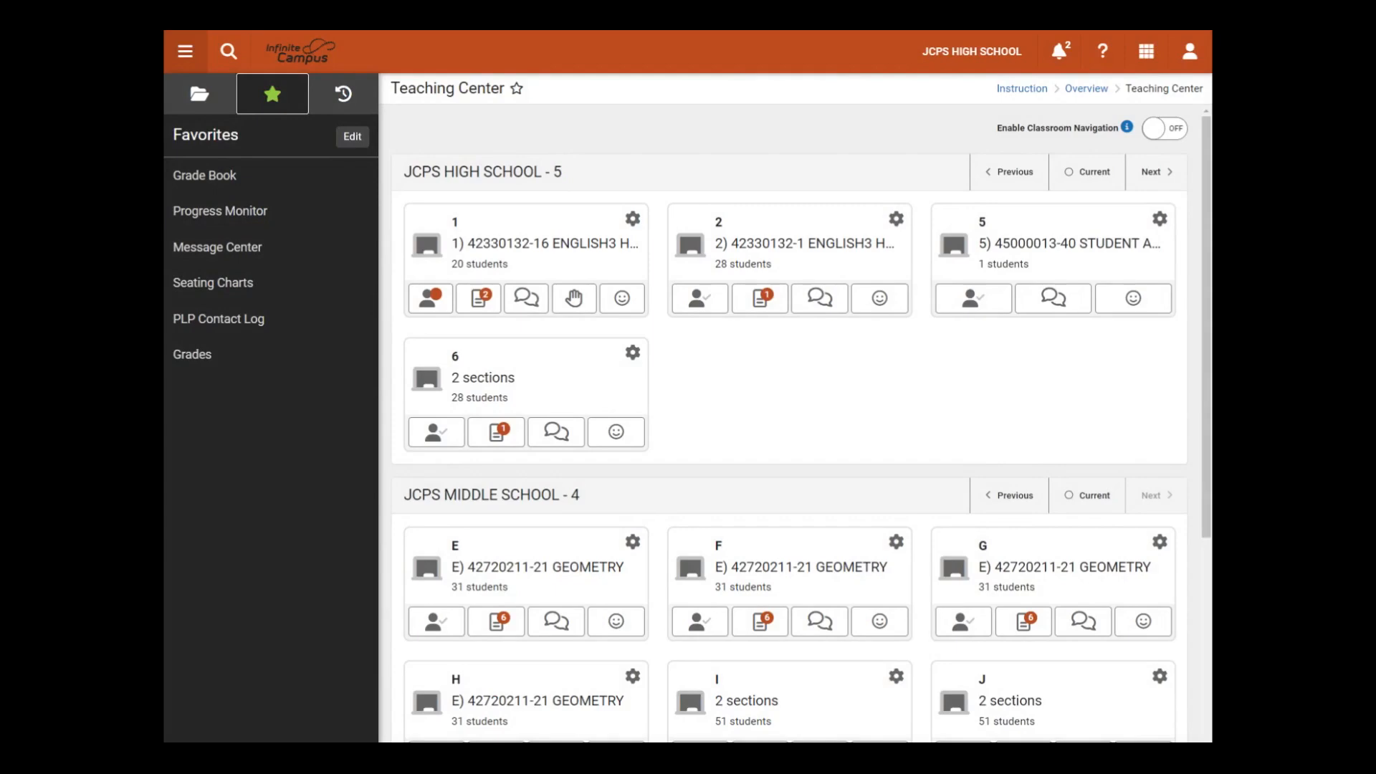
{"action": "mouse_move", "coordinate": [517, 87]}
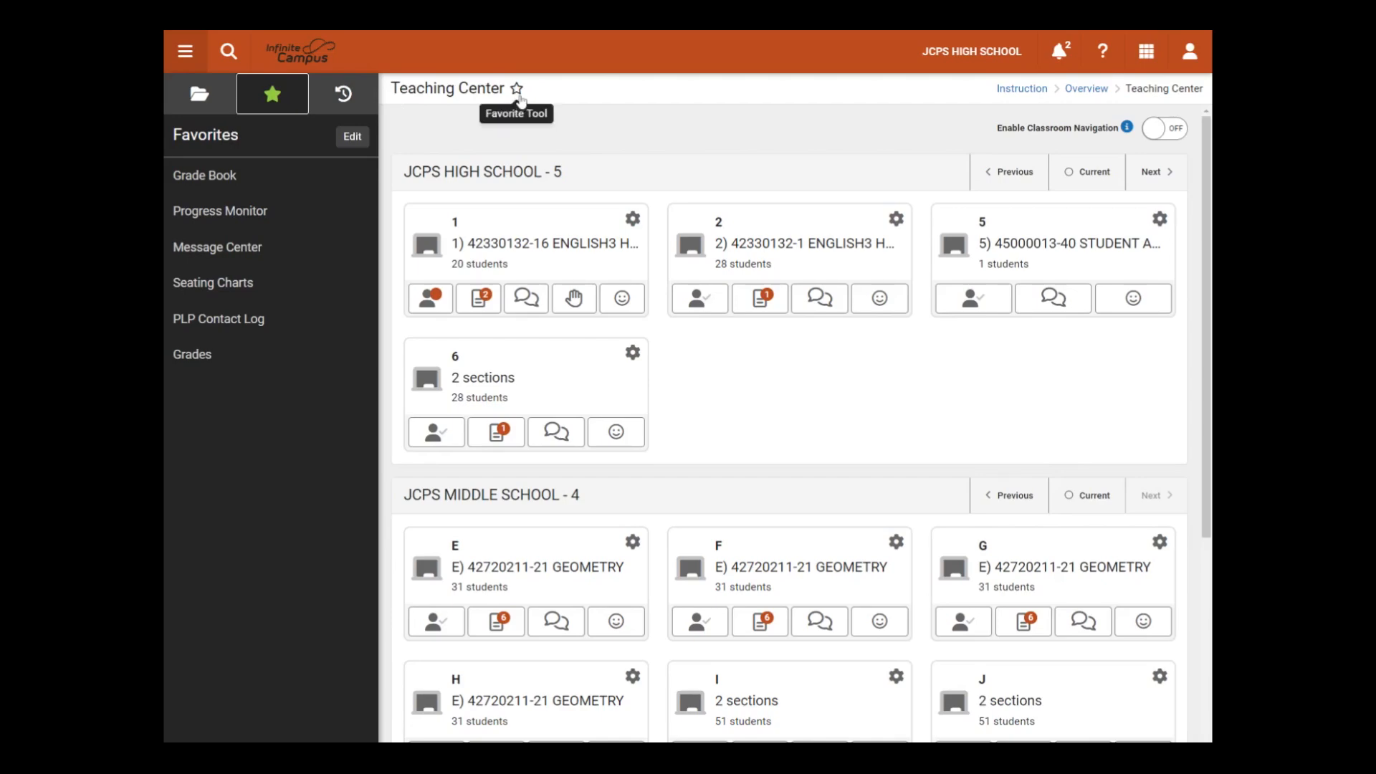
{"action": "left_click", "coordinate": [517, 88]}
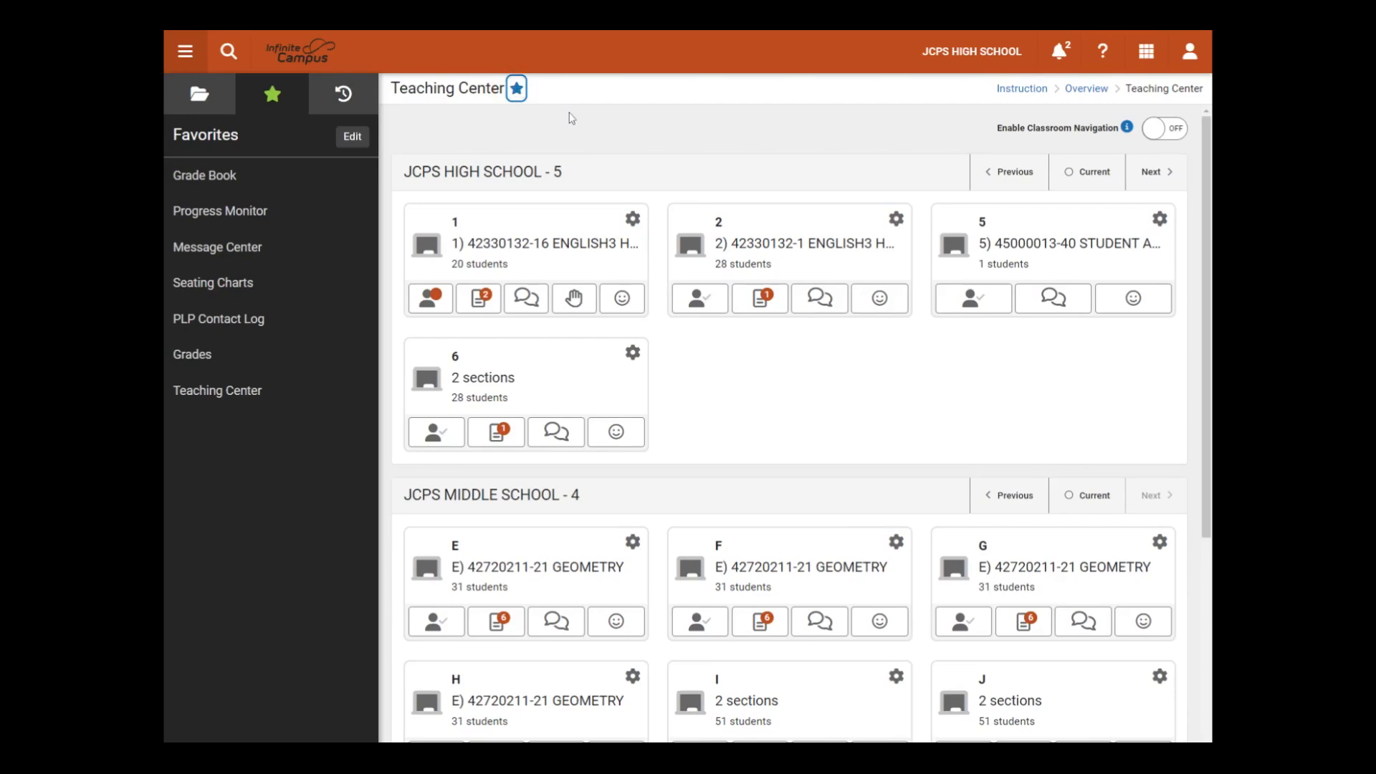
{"action": "mouse_move", "coordinate": [552, 113]}
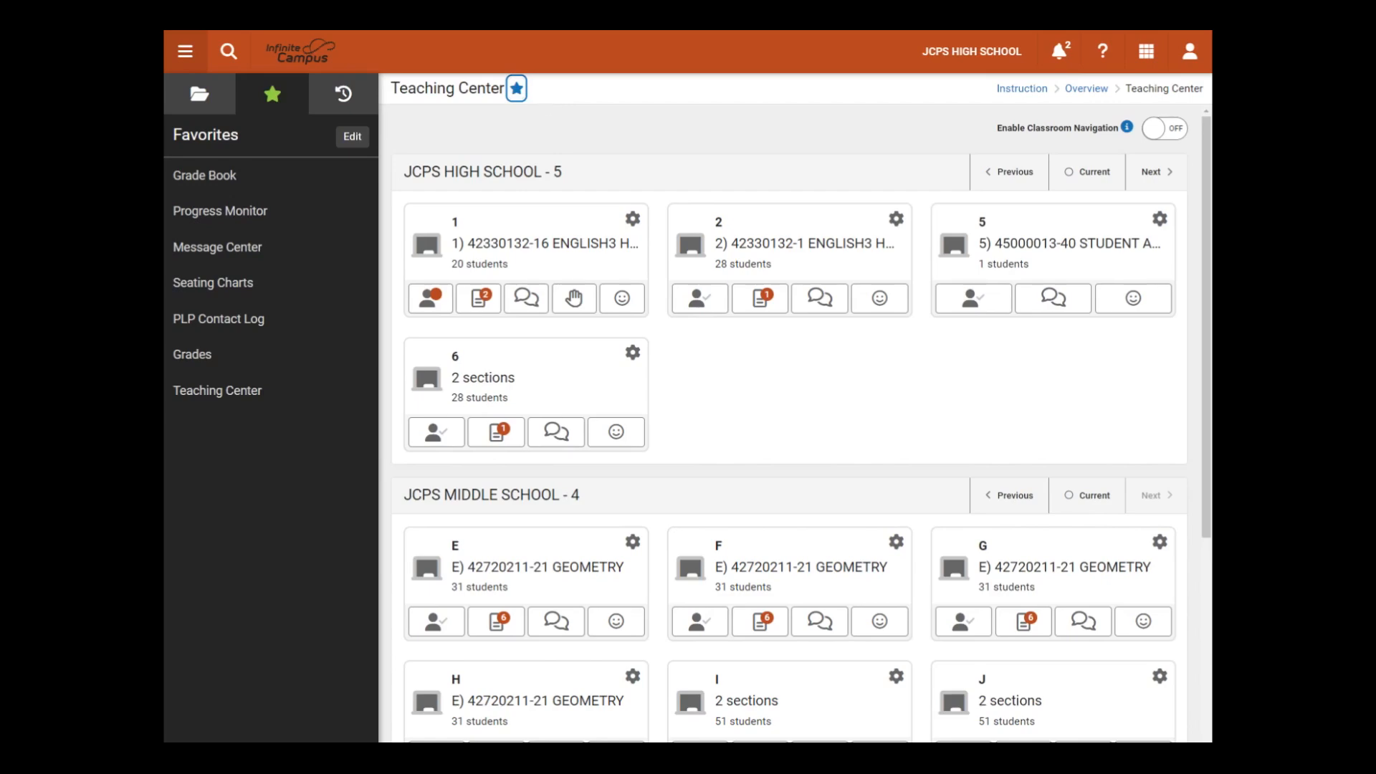
{"action": "mouse_move", "coordinate": [223, 389]}
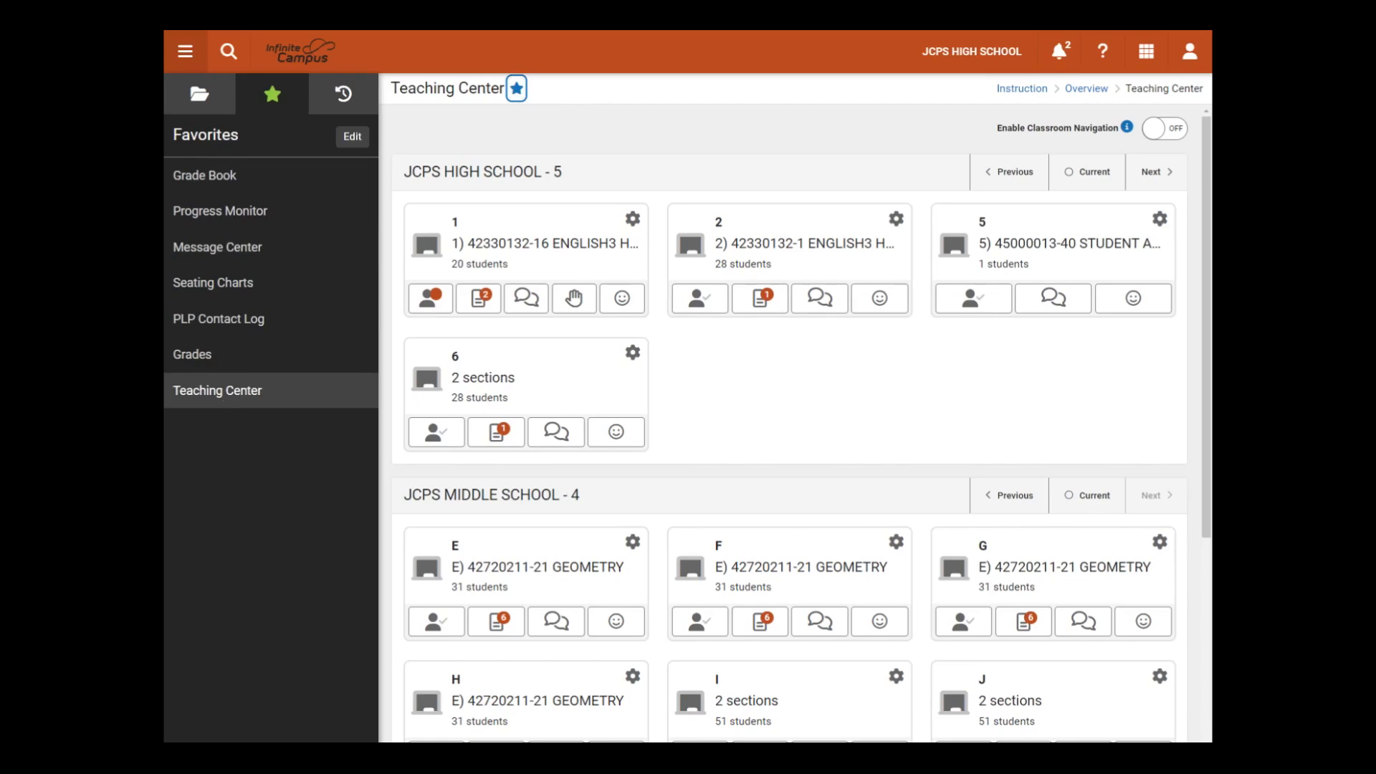
{"action": "mouse_move", "coordinate": [290, 134]}
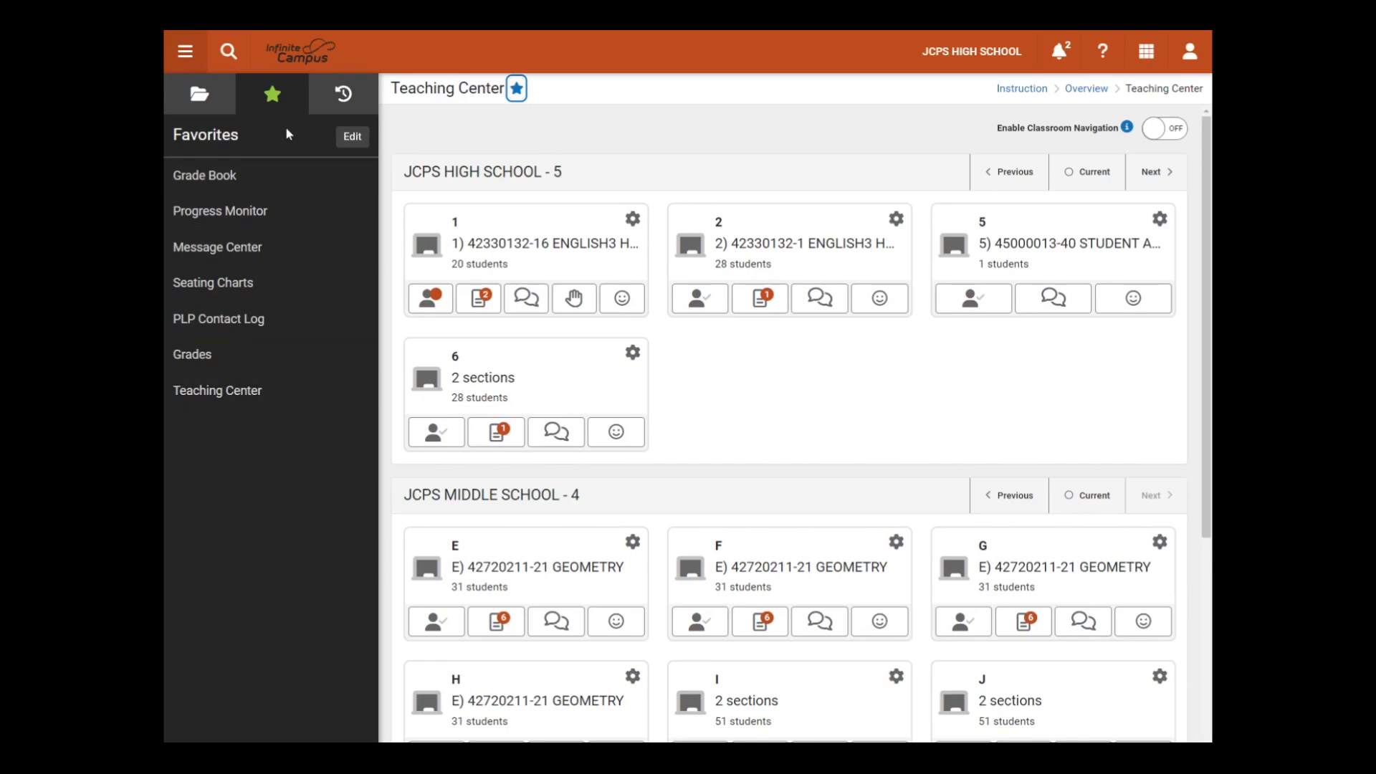
Step: Open the Grades tool from the Recent Tools list
{"action": "left_click", "coordinate": [343, 94]}
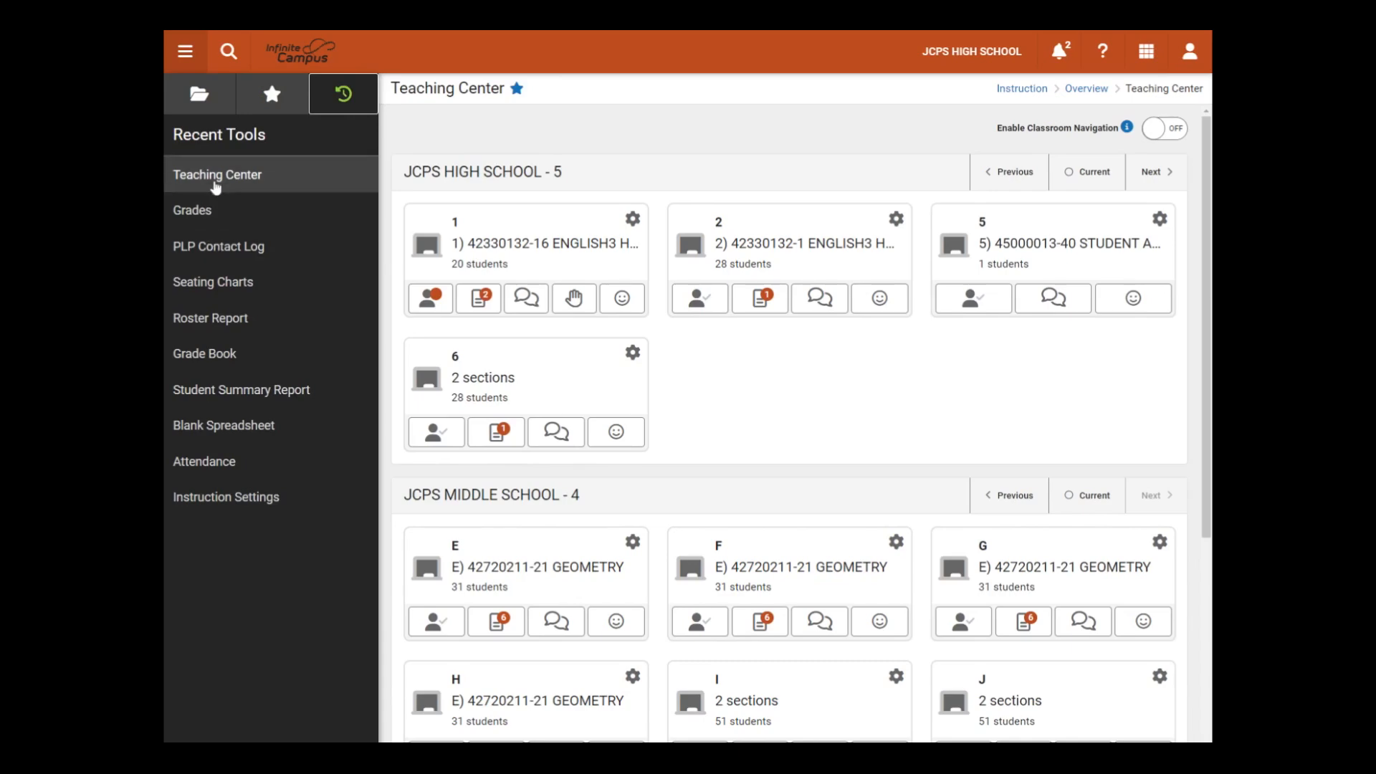
{"action": "left_click", "coordinate": [192, 210]}
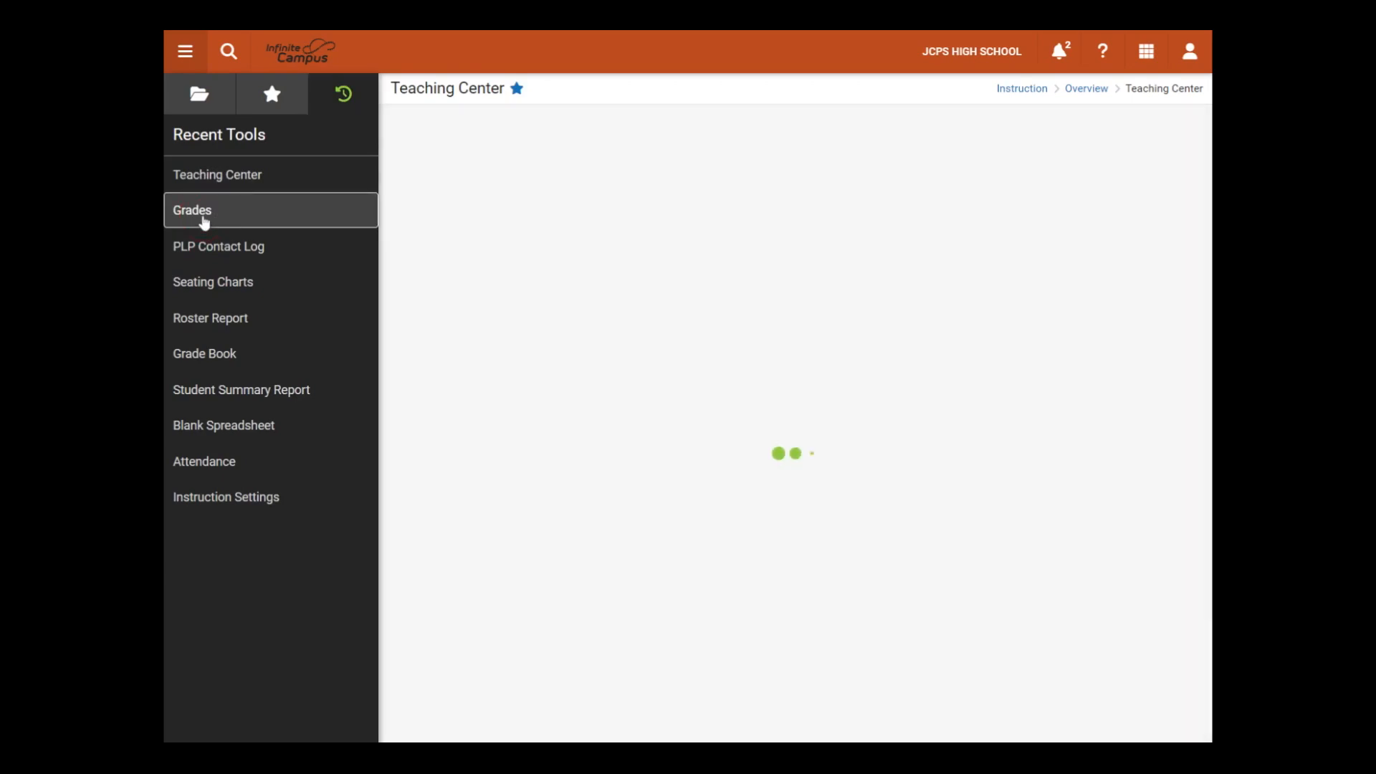
{"action": "left_click", "coordinate": [192, 209]}
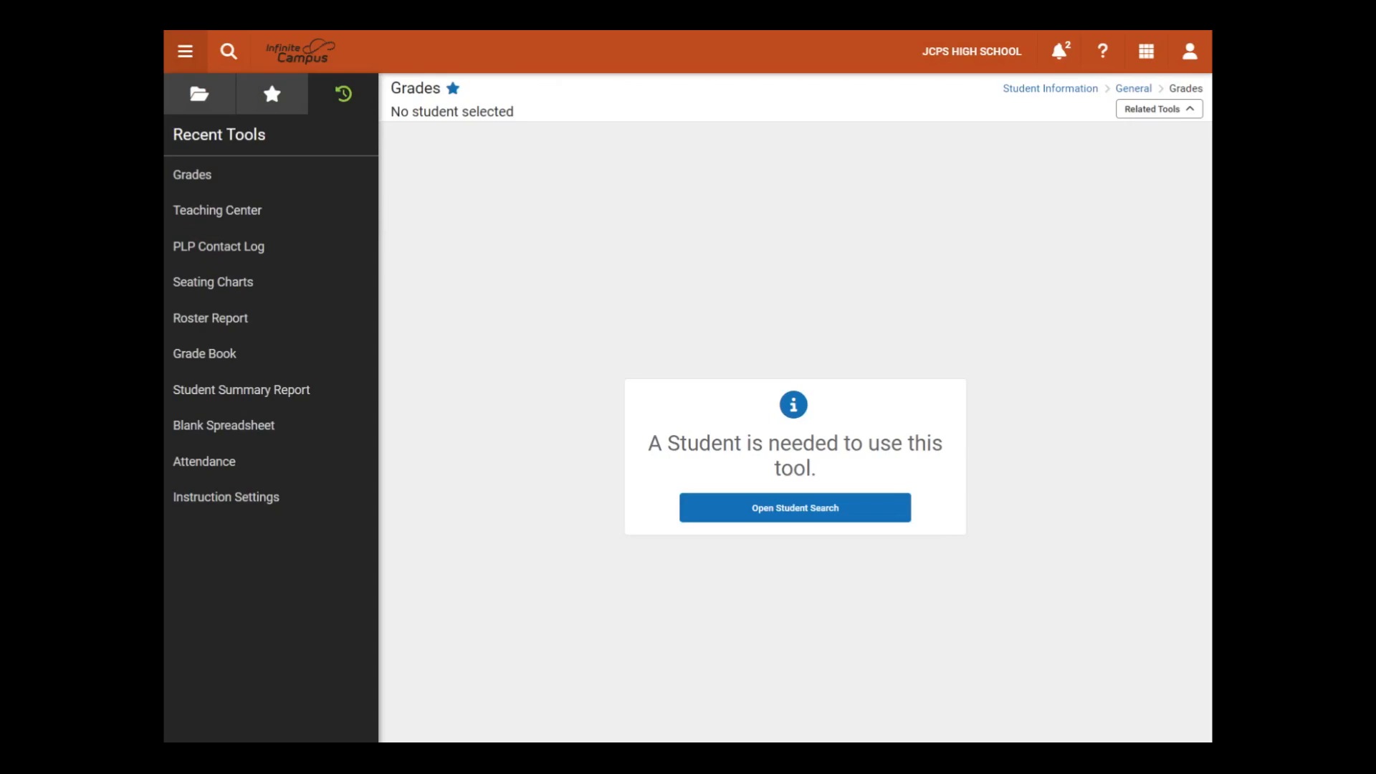
{"action": "mouse_move", "coordinate": [418, 132]}
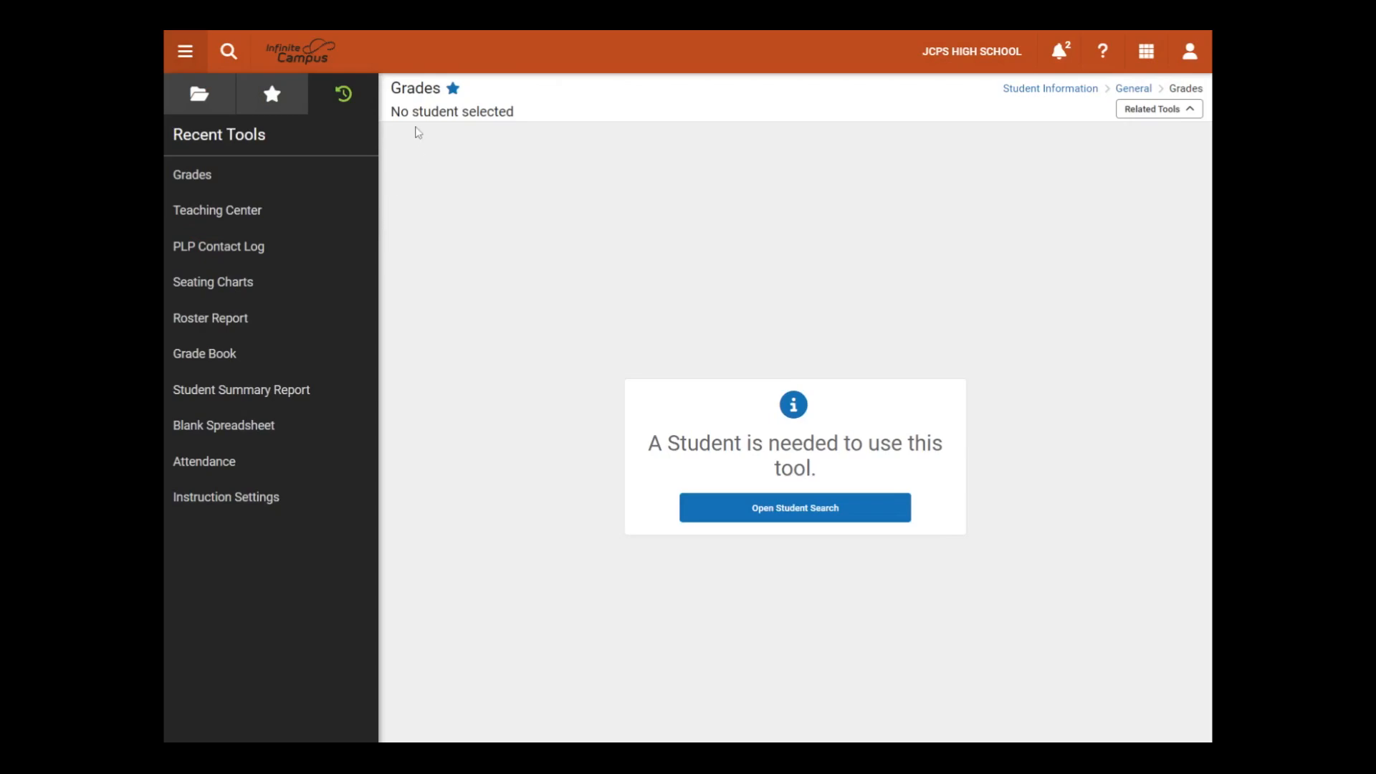
{"action": "mouse_move", "coordinate": [454, 89]}
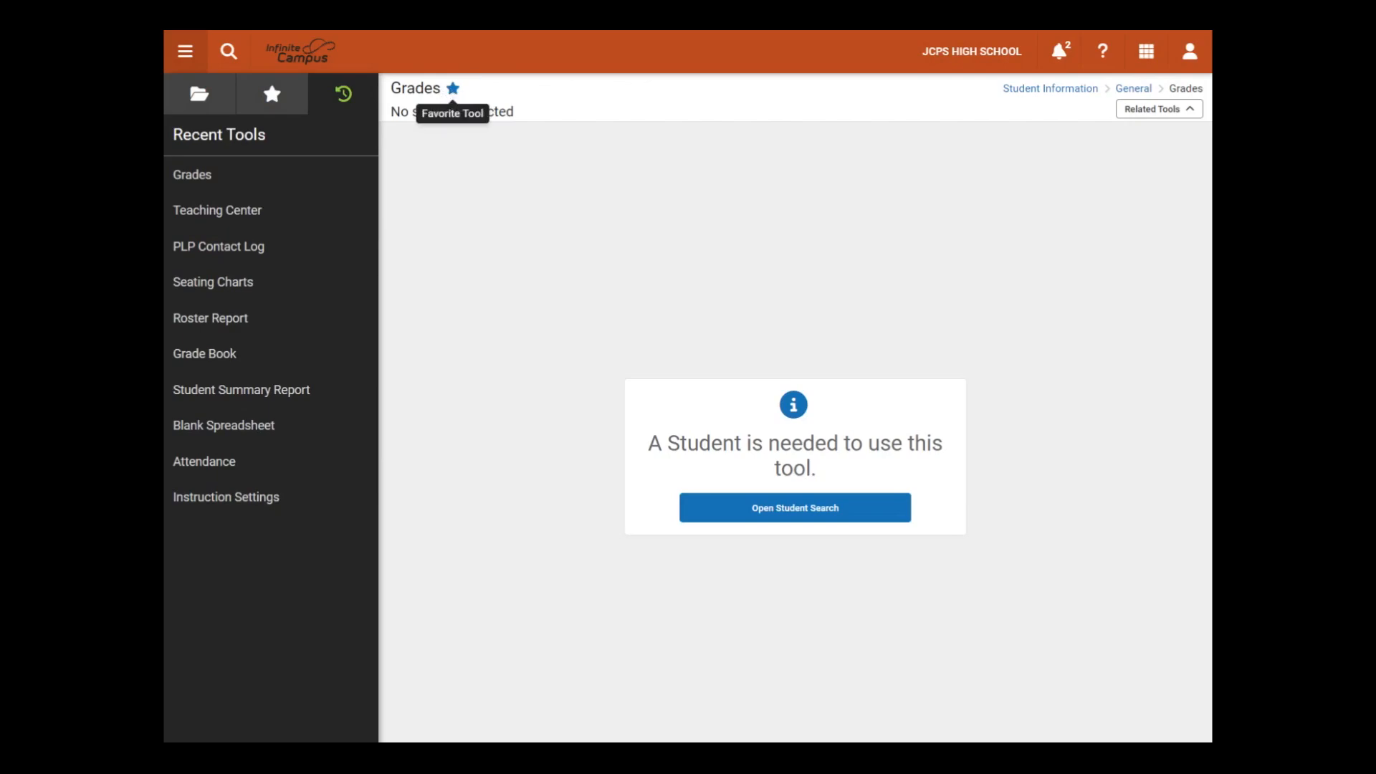
Step: Put the Favorites list into edit mode and move Teaching Center to the top
{"action": "left_click", "coordinate": [271, 94]}
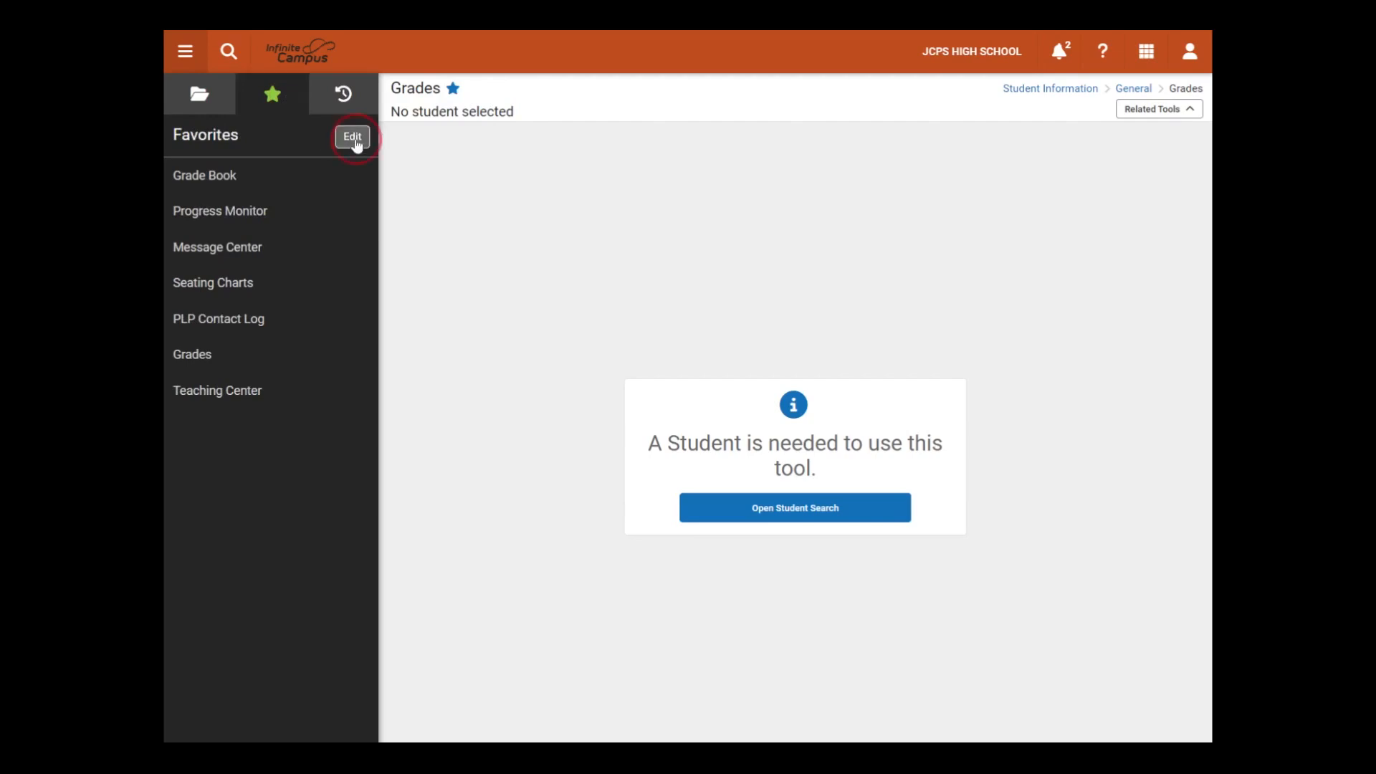
{"action": "left_click", "coordinate": [352, 136]}
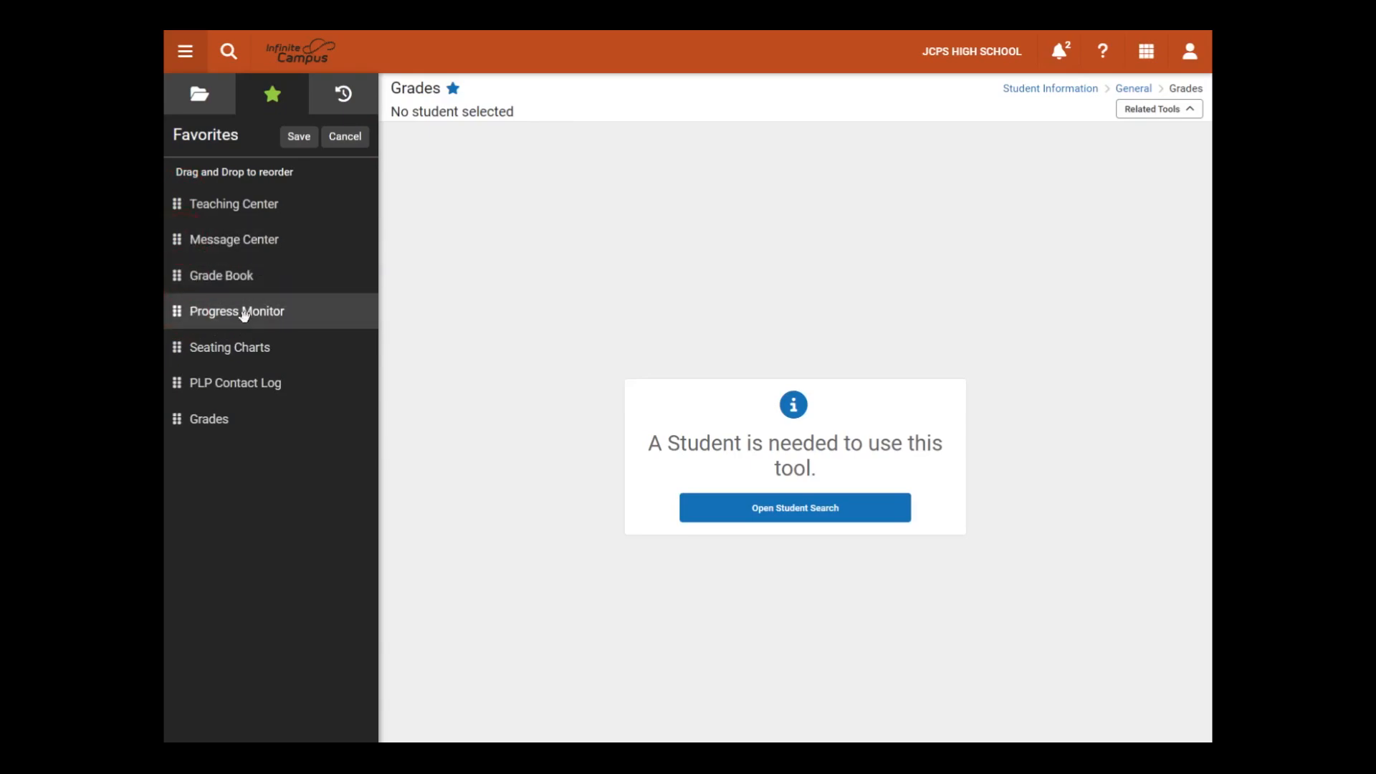
{"action": "mouse_move", "coordinate": [224, 353]}
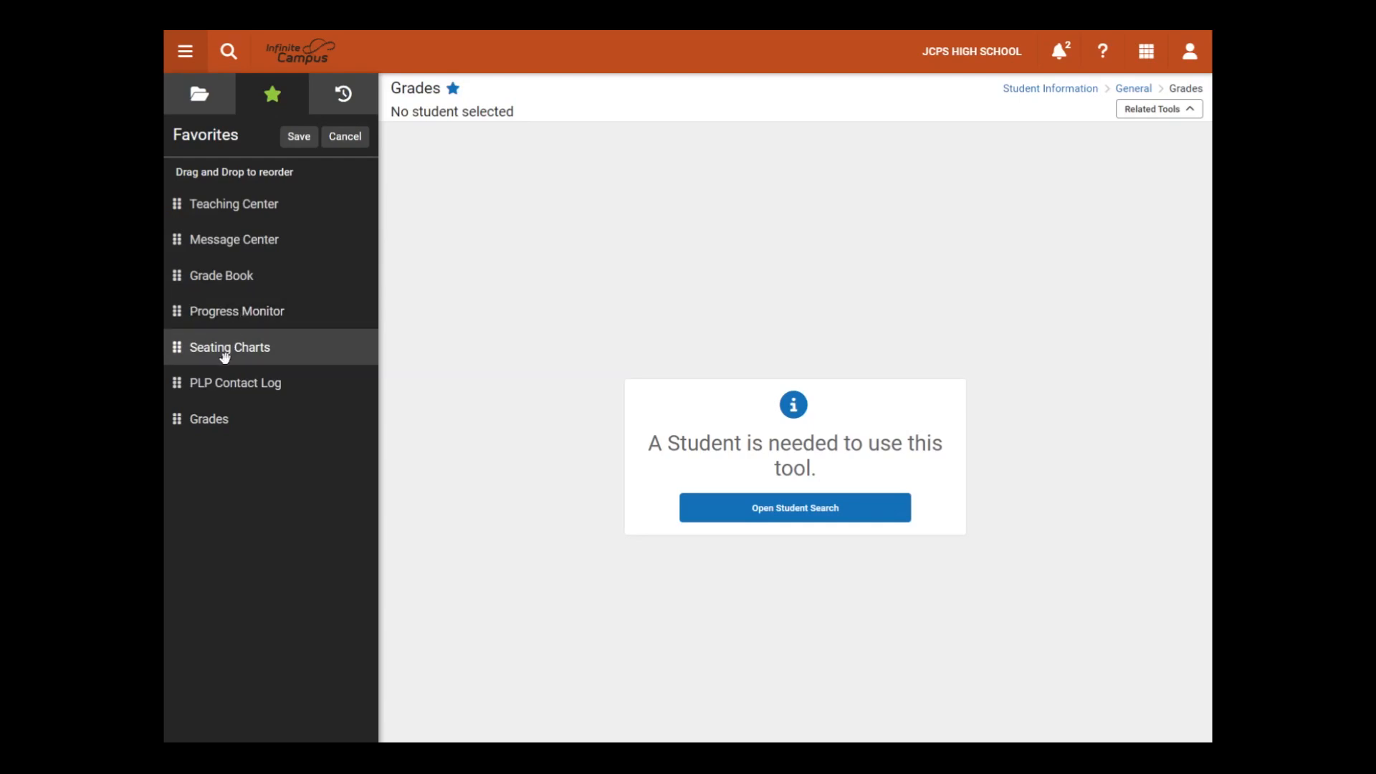
{"action": "mouse_move", "coordinate": [257, 422]}
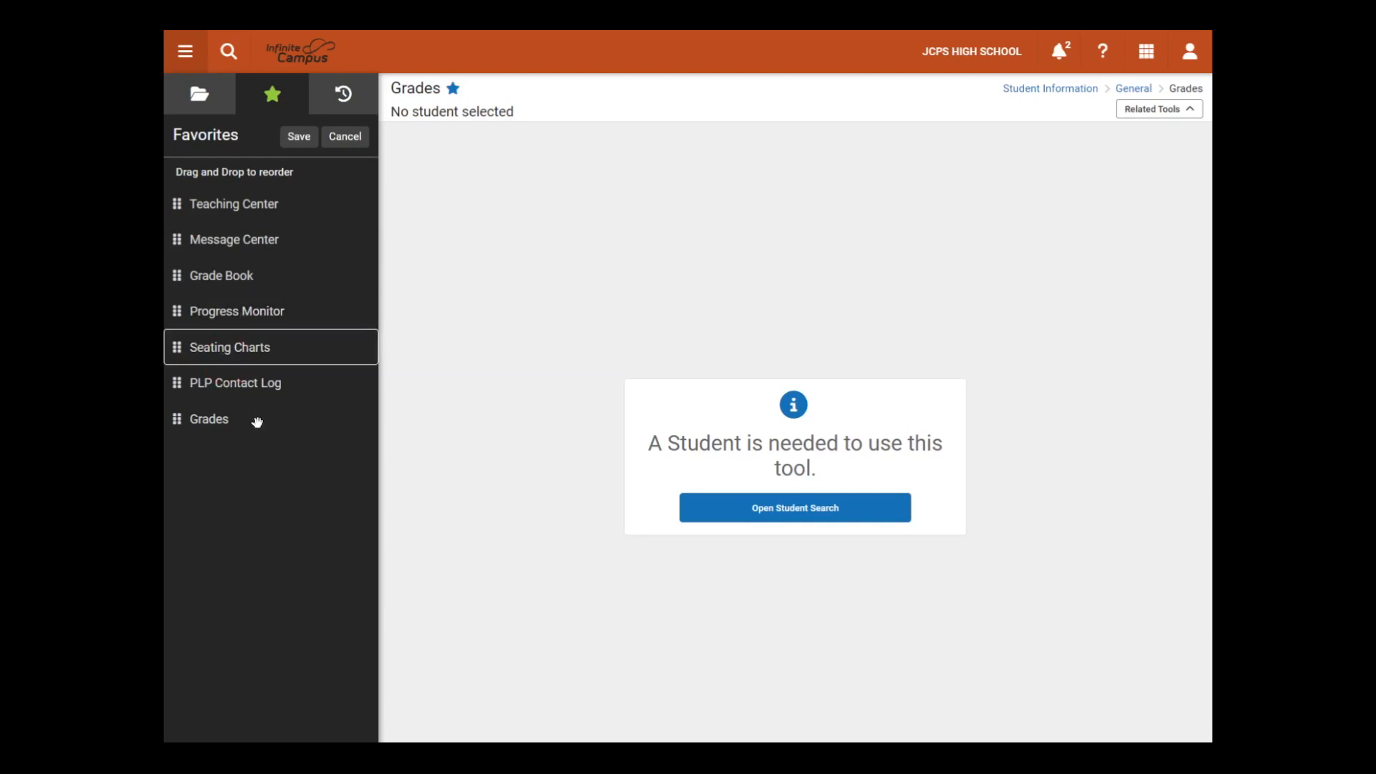
{"action": "mouse_move", "coordinate": [312, 173]}
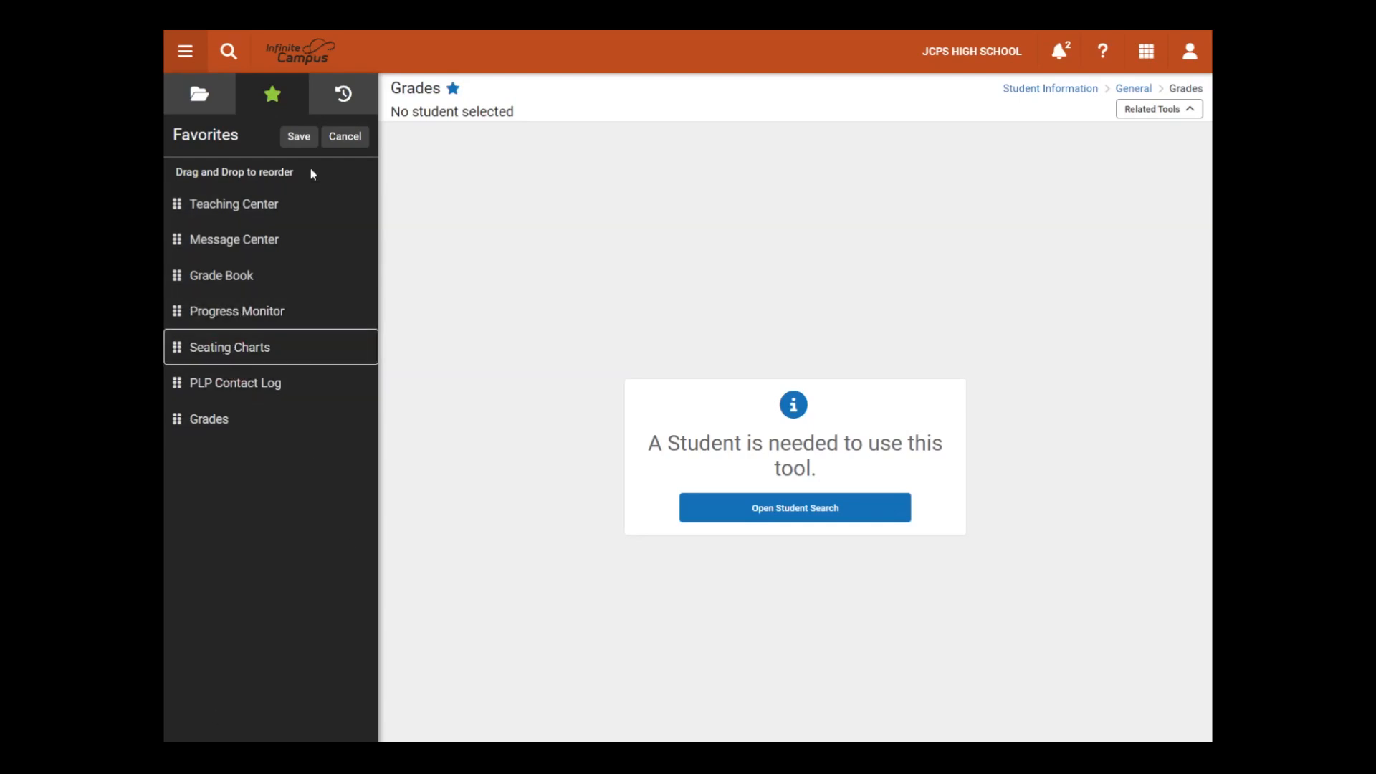
Step: Save the new favorites order, then unfavorite Seating Charts after opening it
{"action": "left_click", "coordinate": [298, 137]}
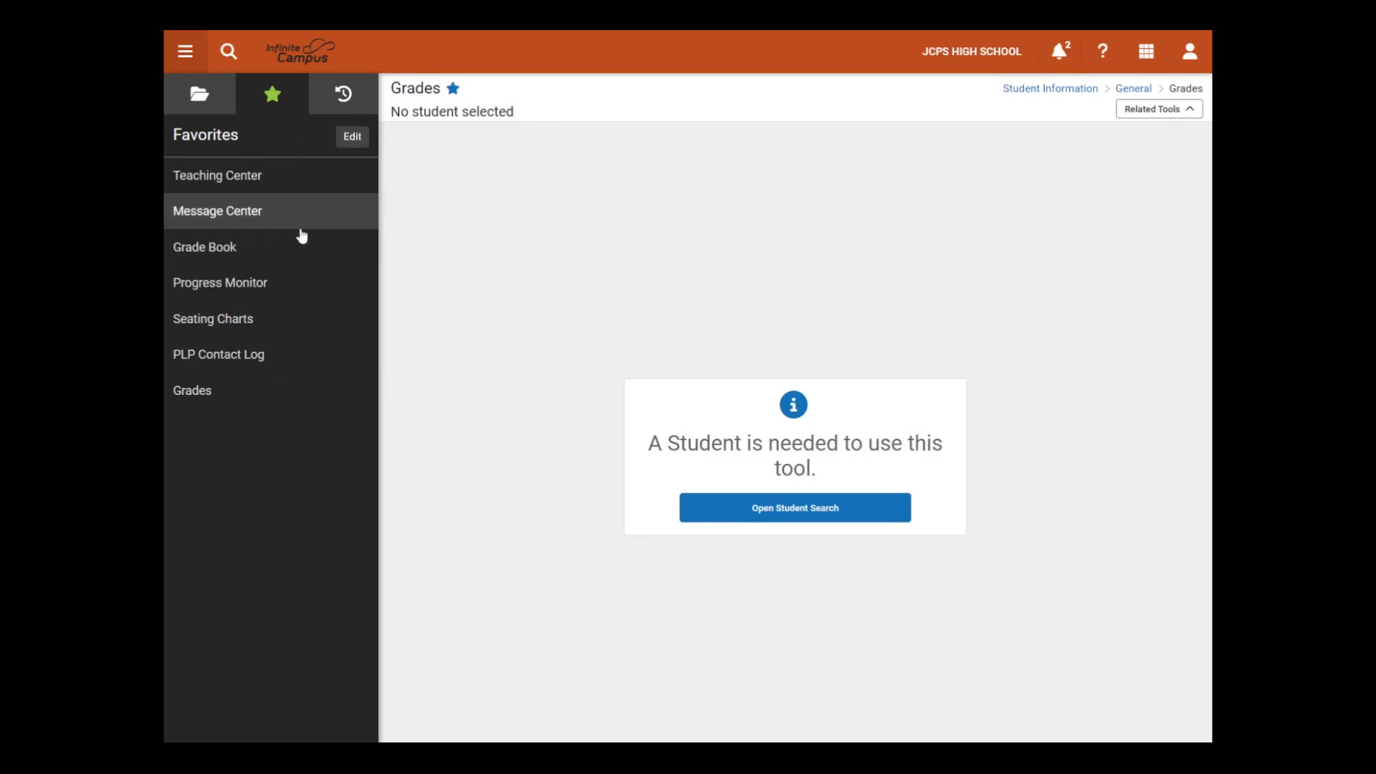
{"action": "mouse_move", "coordinate": [251, 253]}
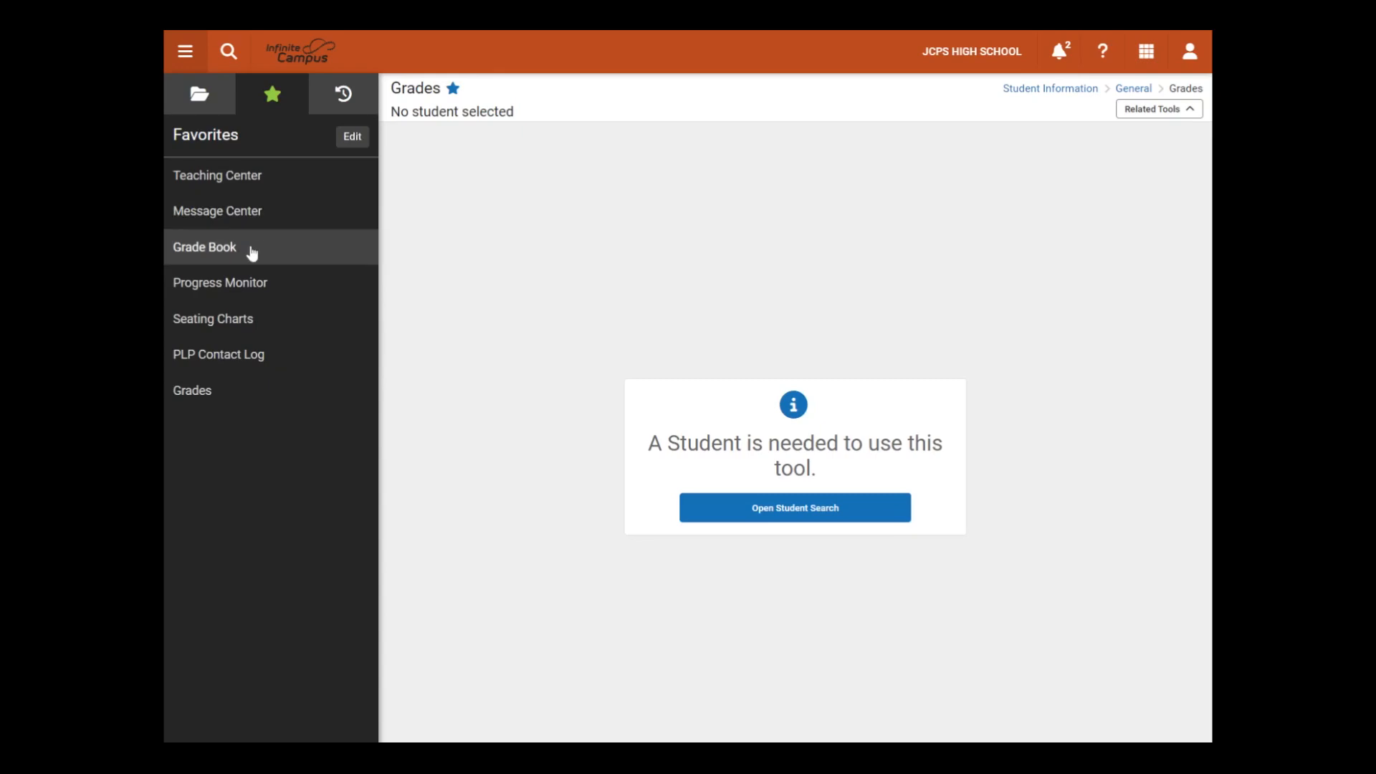
{"action": "left_click", "coordinate": [212, 318]}
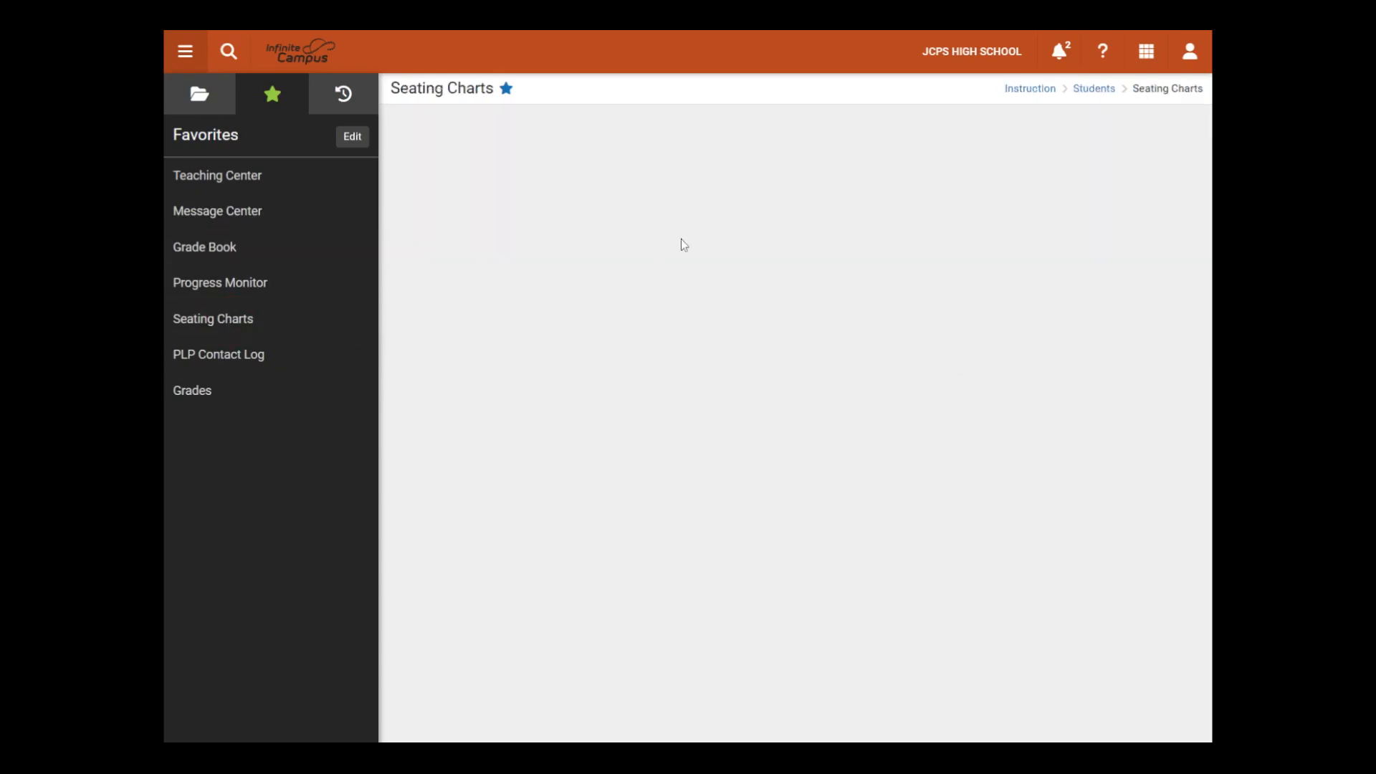
{"action": "left_click", "coordinate": [212, 318]}
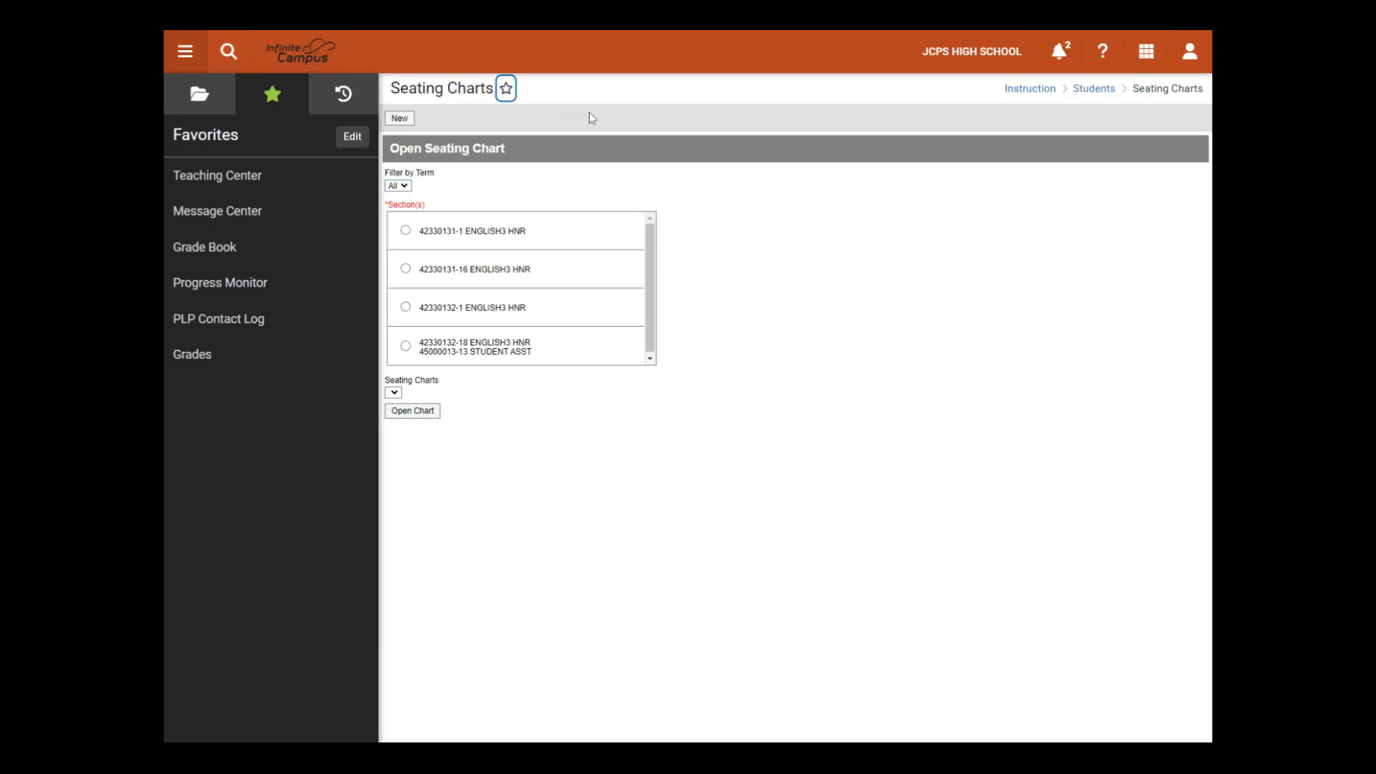
{"action": "left_click", "coordinate": [185, 51]}
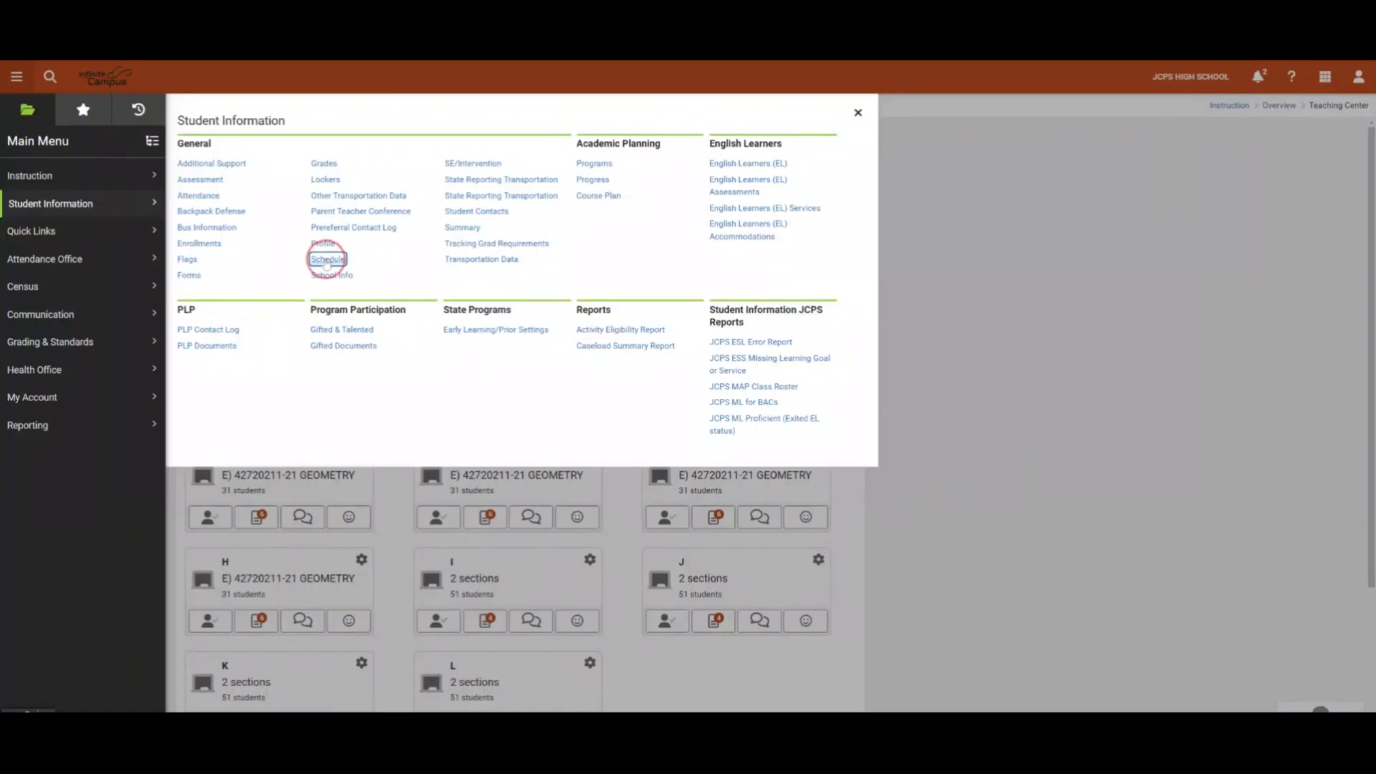
Step: Open Student Information > General > Schedule and filter the student search with 'b,h'
{"action": "left_click", "coordinate": [327, 259]}
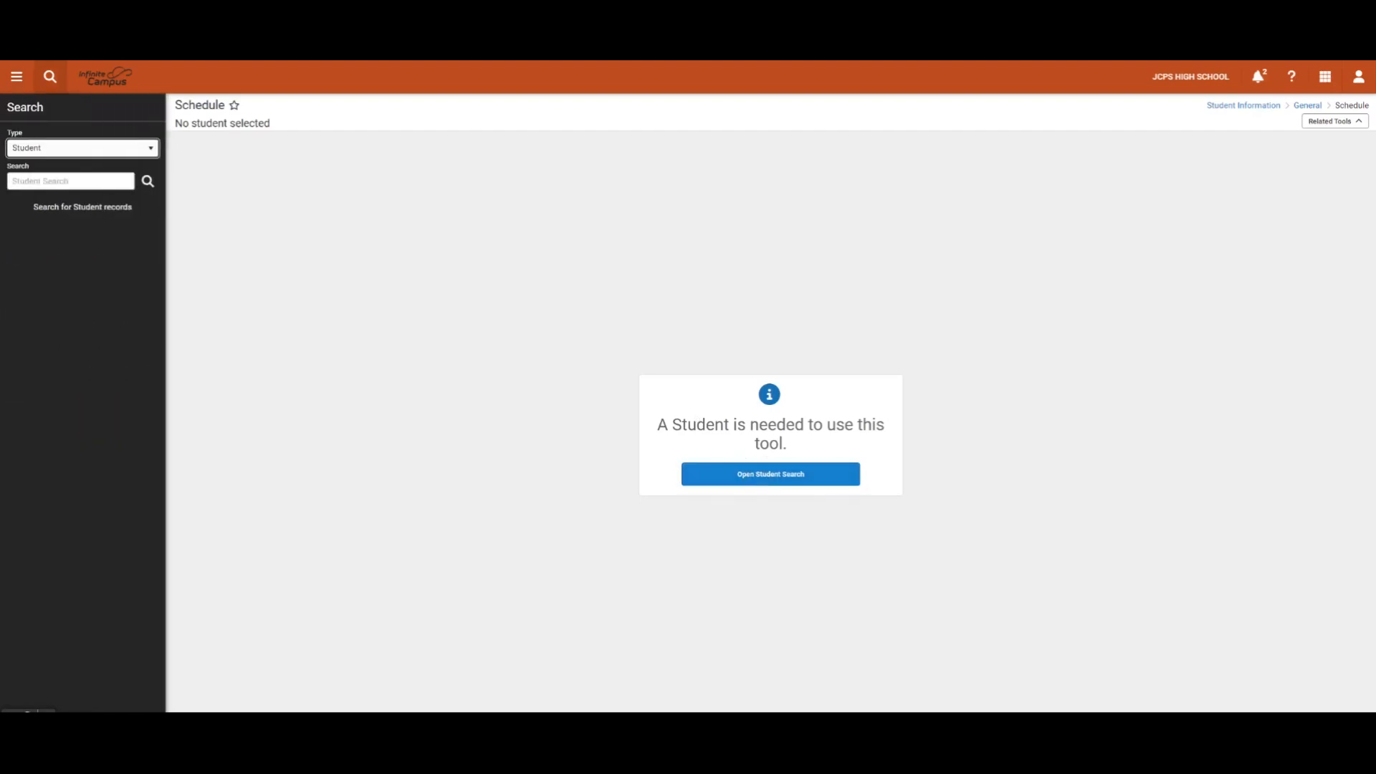
{"action": "mouse_move", "coordinate": [300, 208]}
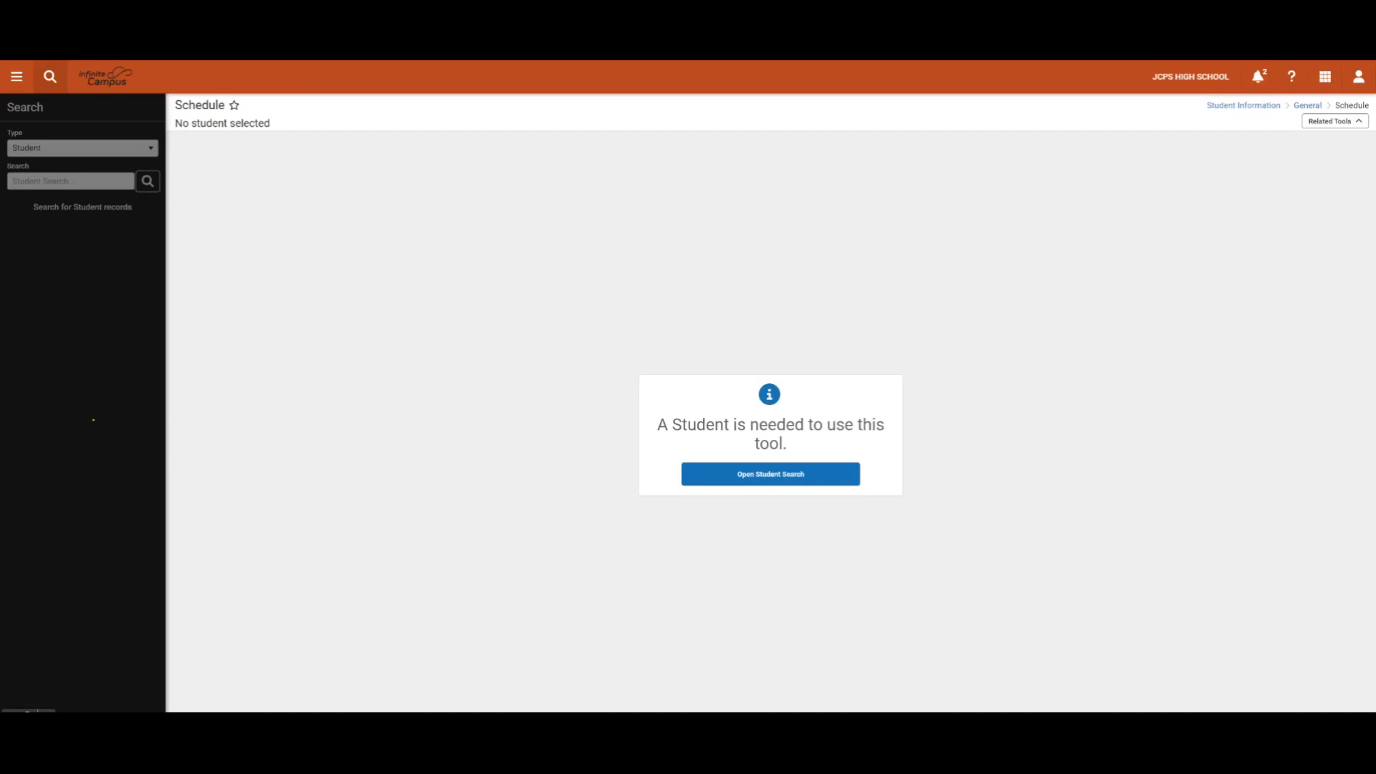
{"action": "left_click", "coordinate": [138, 181]}
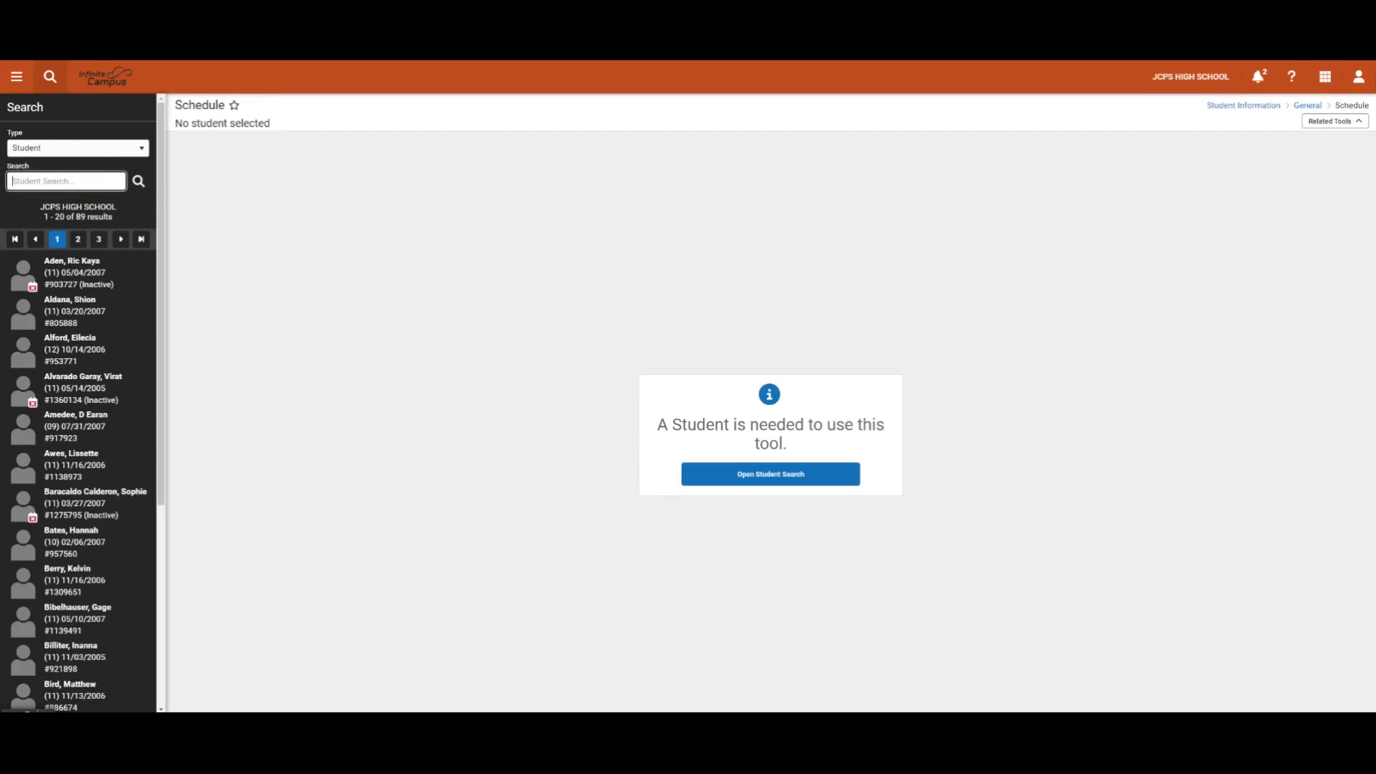
{"action": "type", "text": "b"}
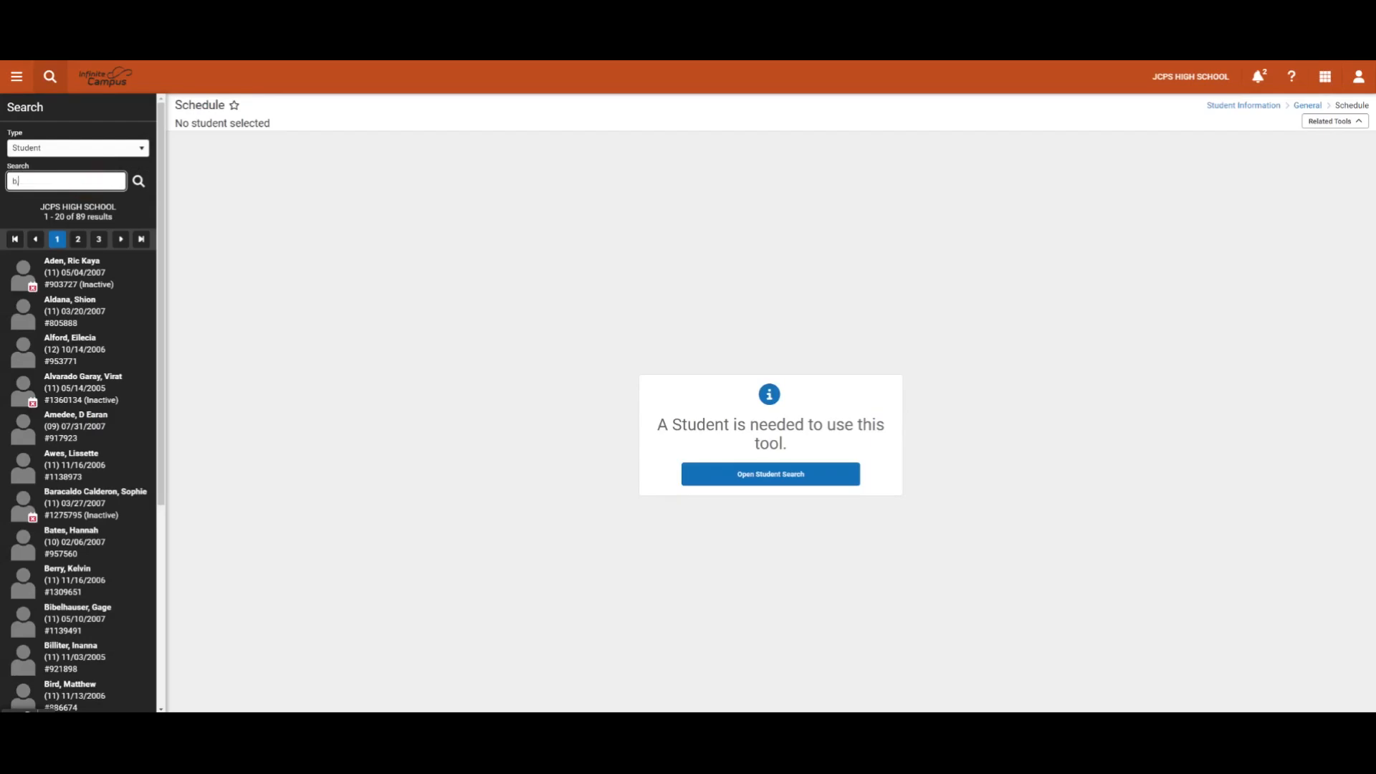
{"action": "type", "text": ",h"}
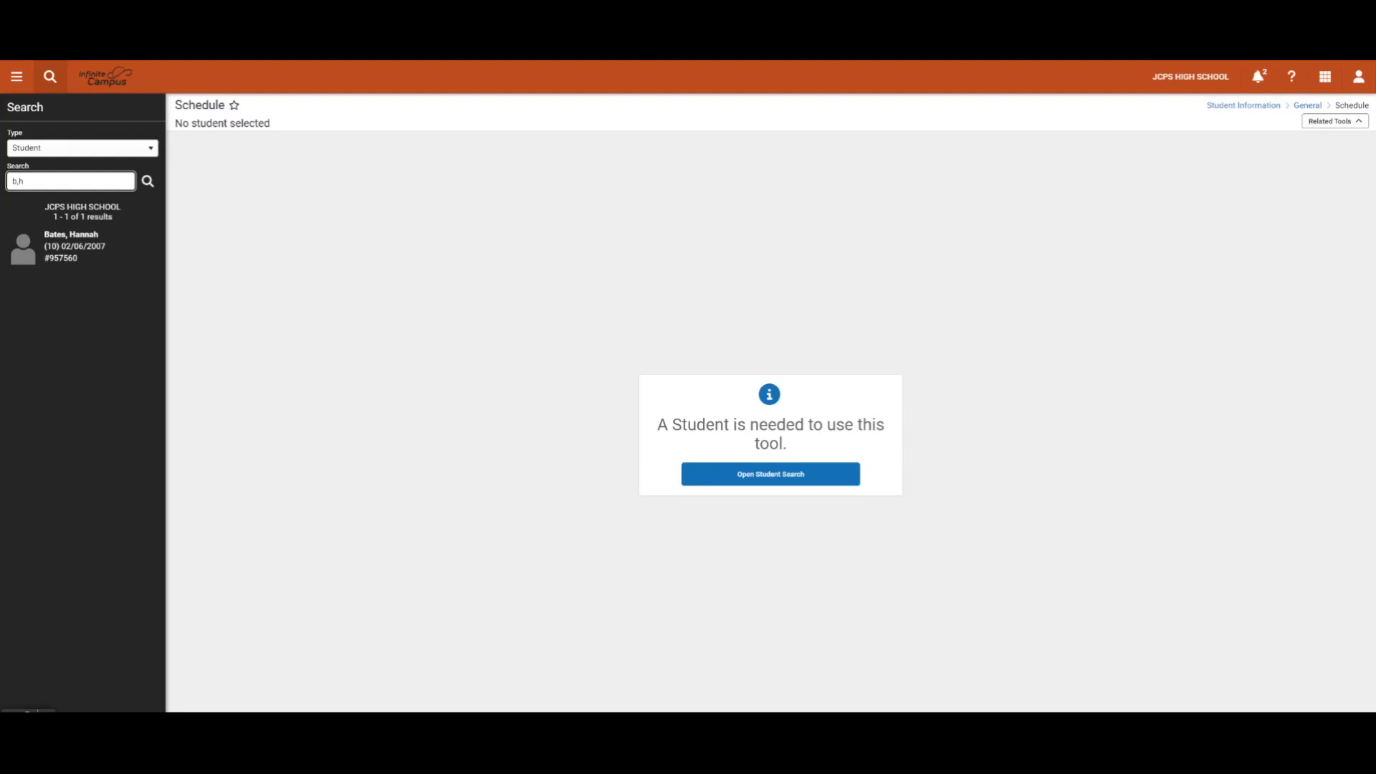
Step: Load the matching student's schedule, then go up to General via the breadcrumb
{"action": "left_click", "coordinate": [82, 246]}
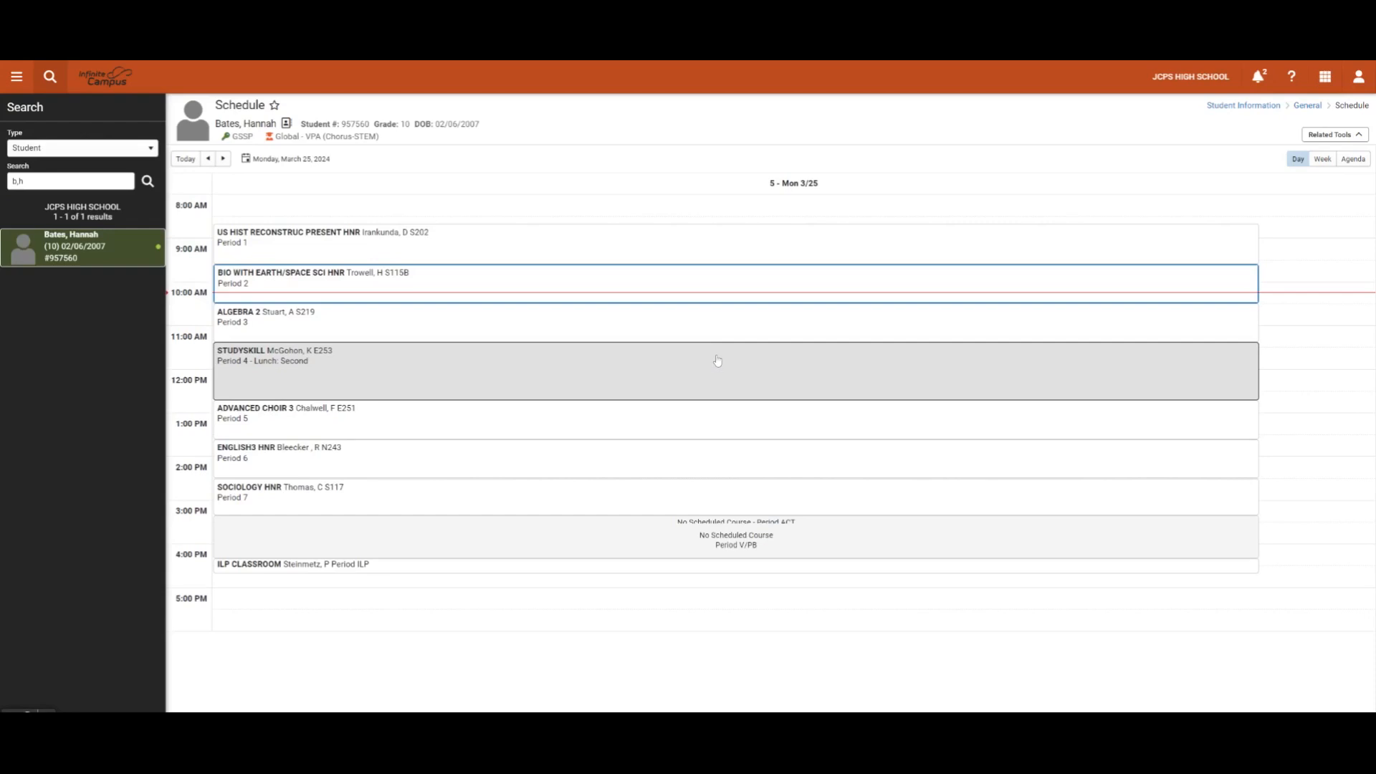
{"action": "mouse_move", "coordinate": [716, 360]}
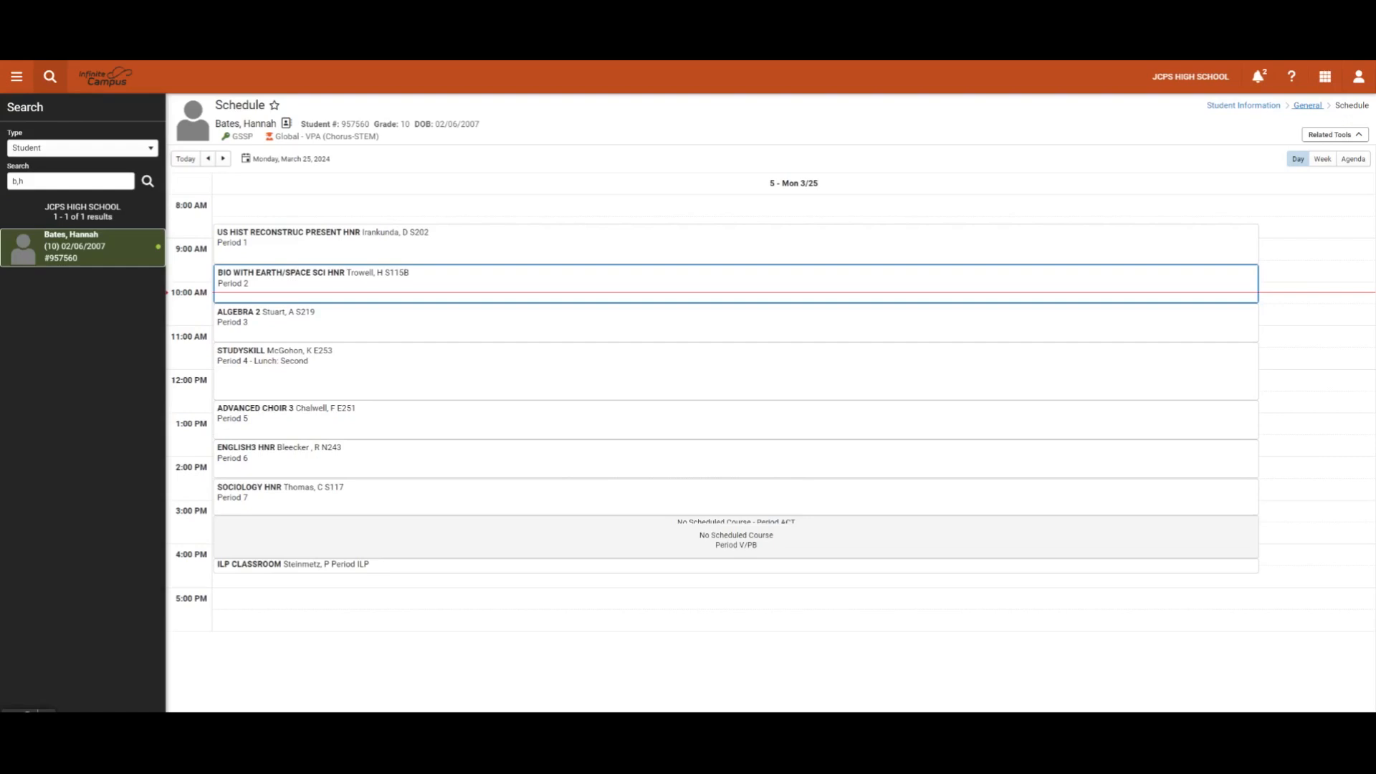
{"action": "left_click", "coordinate": [1306, 105]}
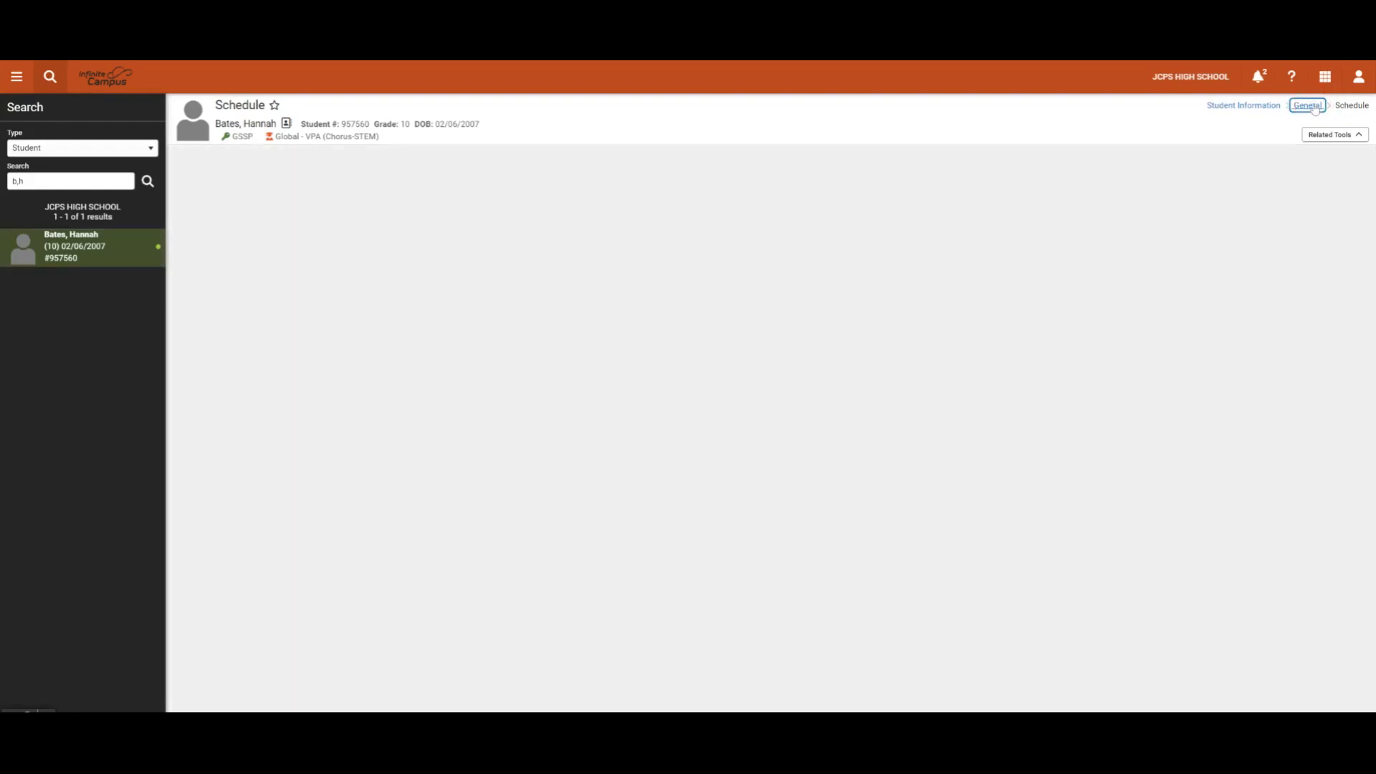
Step: Open the student's Grades from the General page and show its Related Tools list
{"action": "left_click", "coordinate": [1307, 105]}
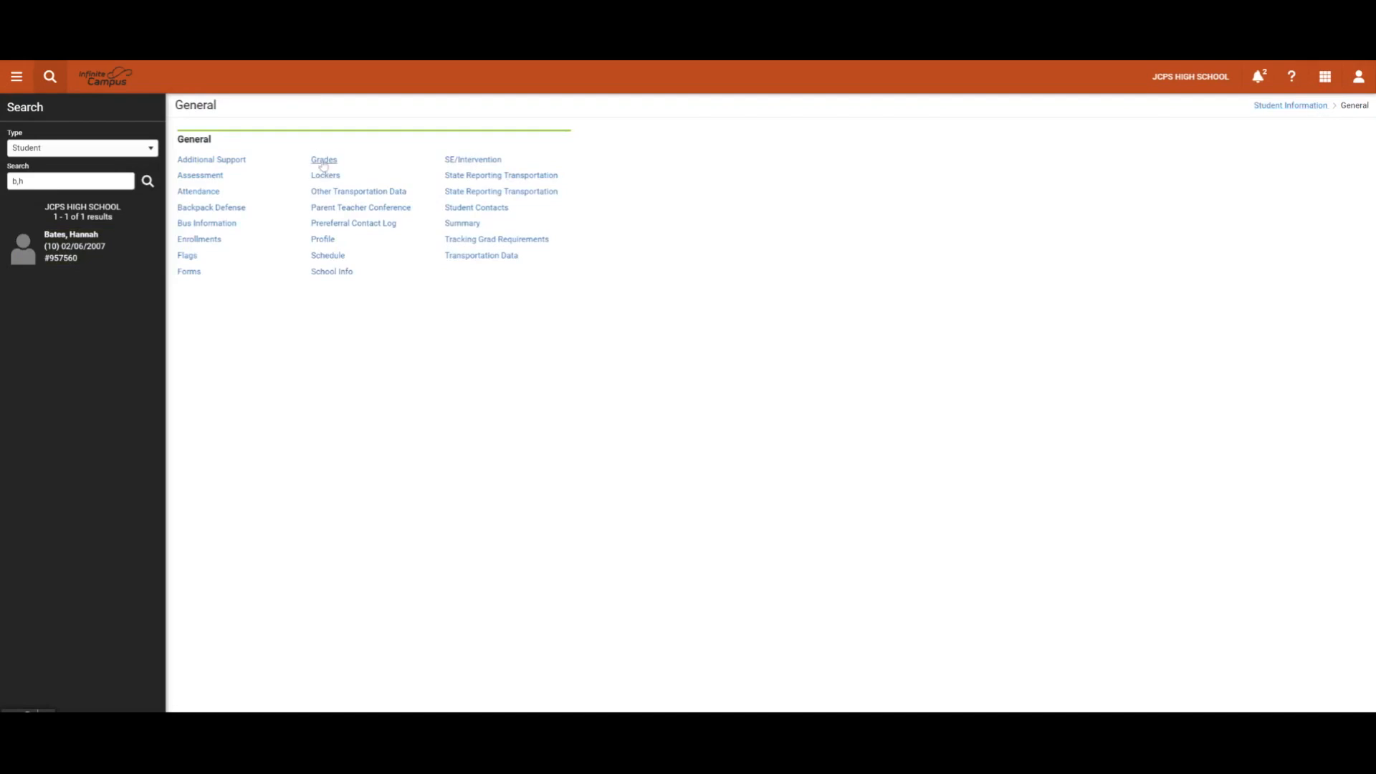
{"action": "left_click", "coordinate": [324, 159]}
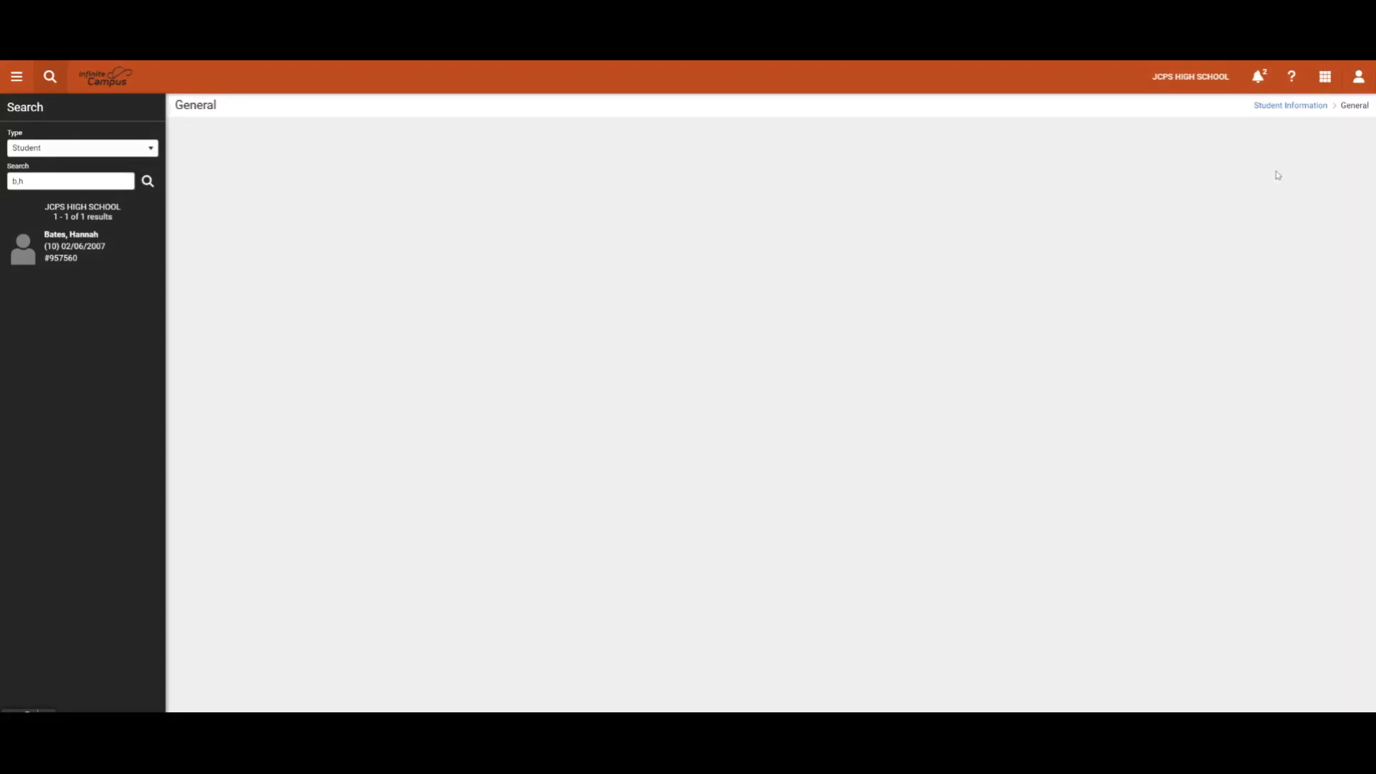
{"action": "left_click", "coordinate": [75, 246]}
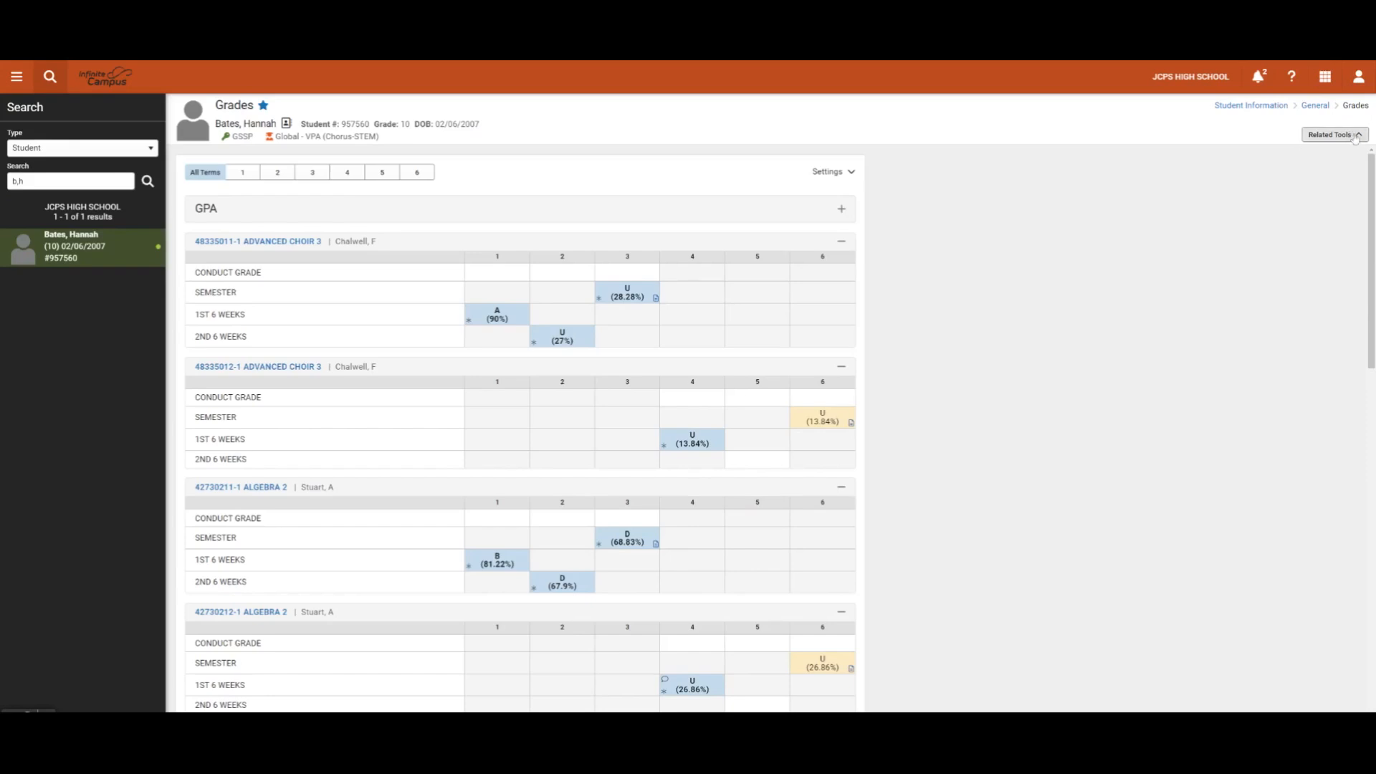
{"action": "left_click", "coordinate": [1332, 134]}
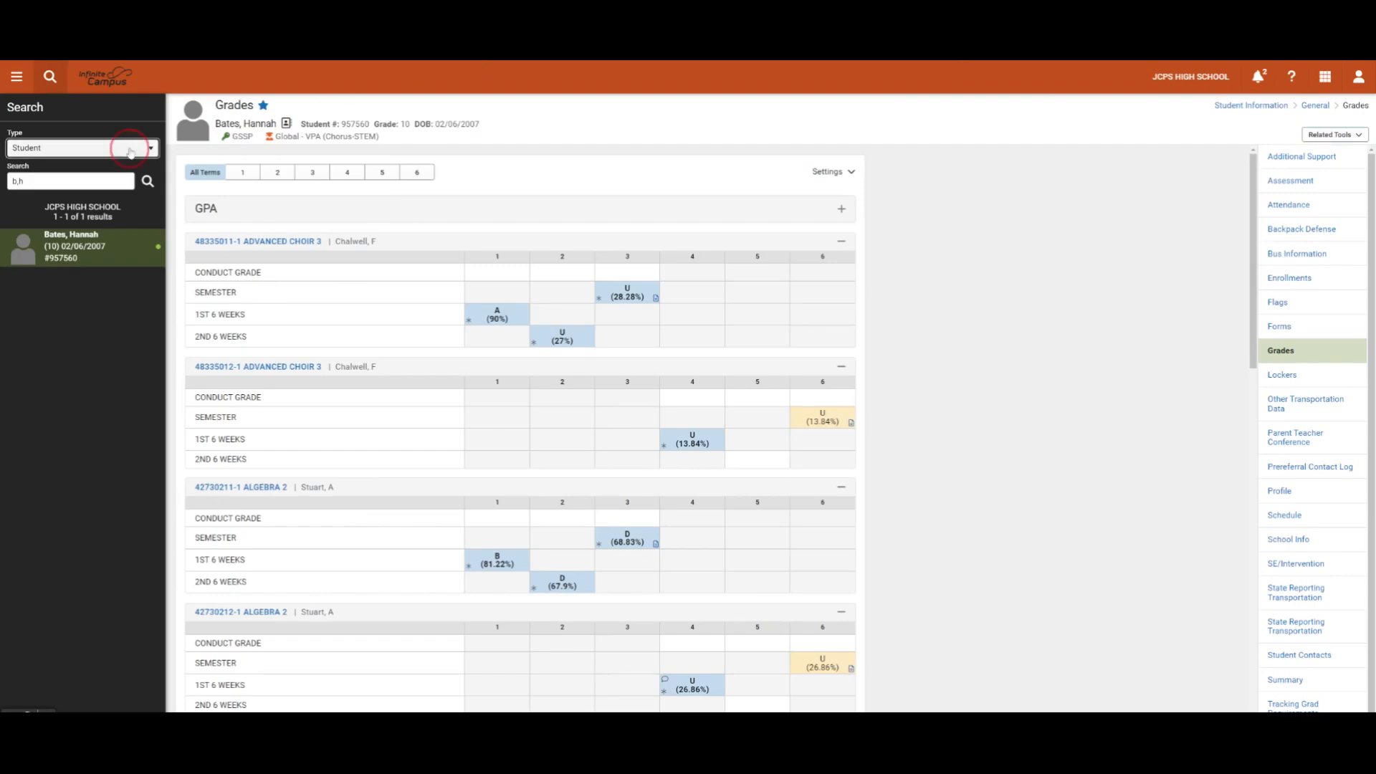
Step: Switch the search Type to Tool, search 'seat' and open Seating Charts from the results
{"action": "left_click", "coordinate": [150, 148]}
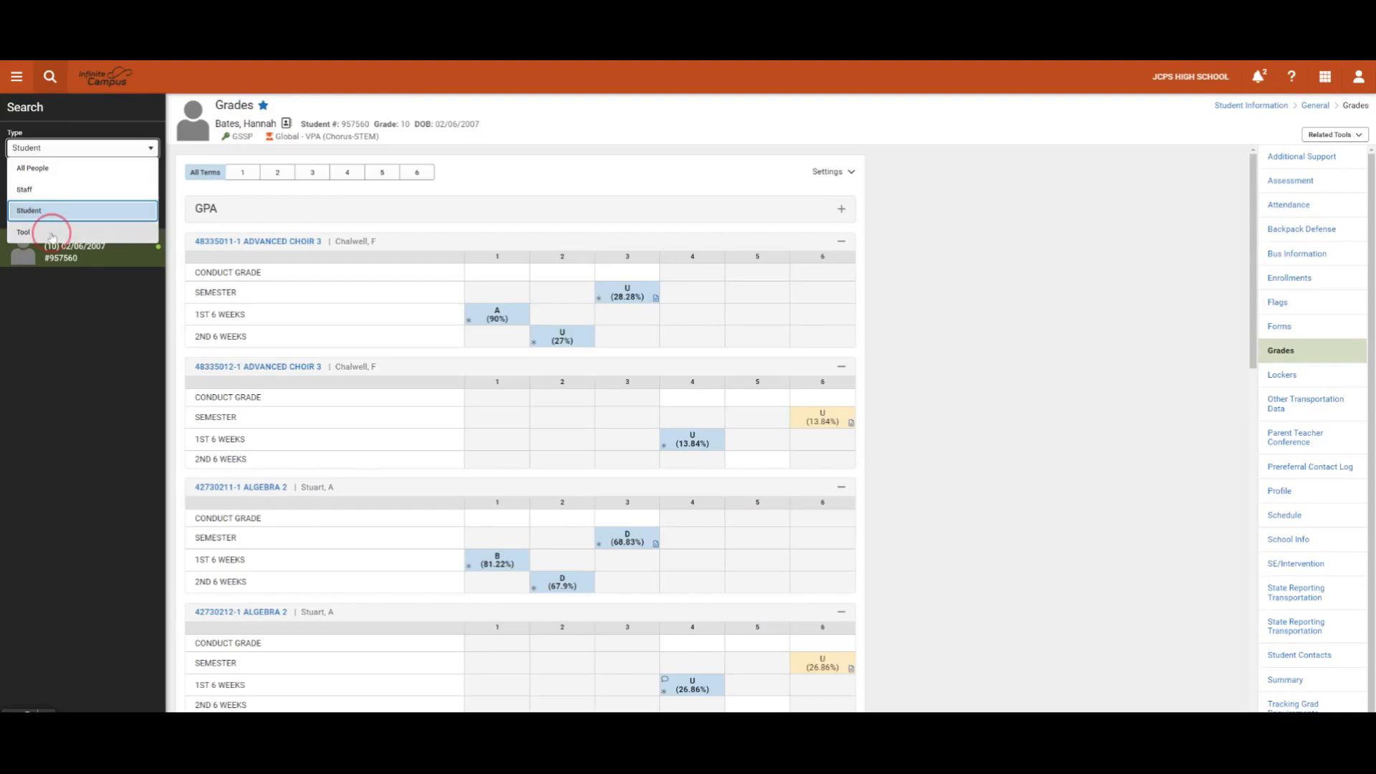
{"action": "left_click", "coordinate": [24, 232]}
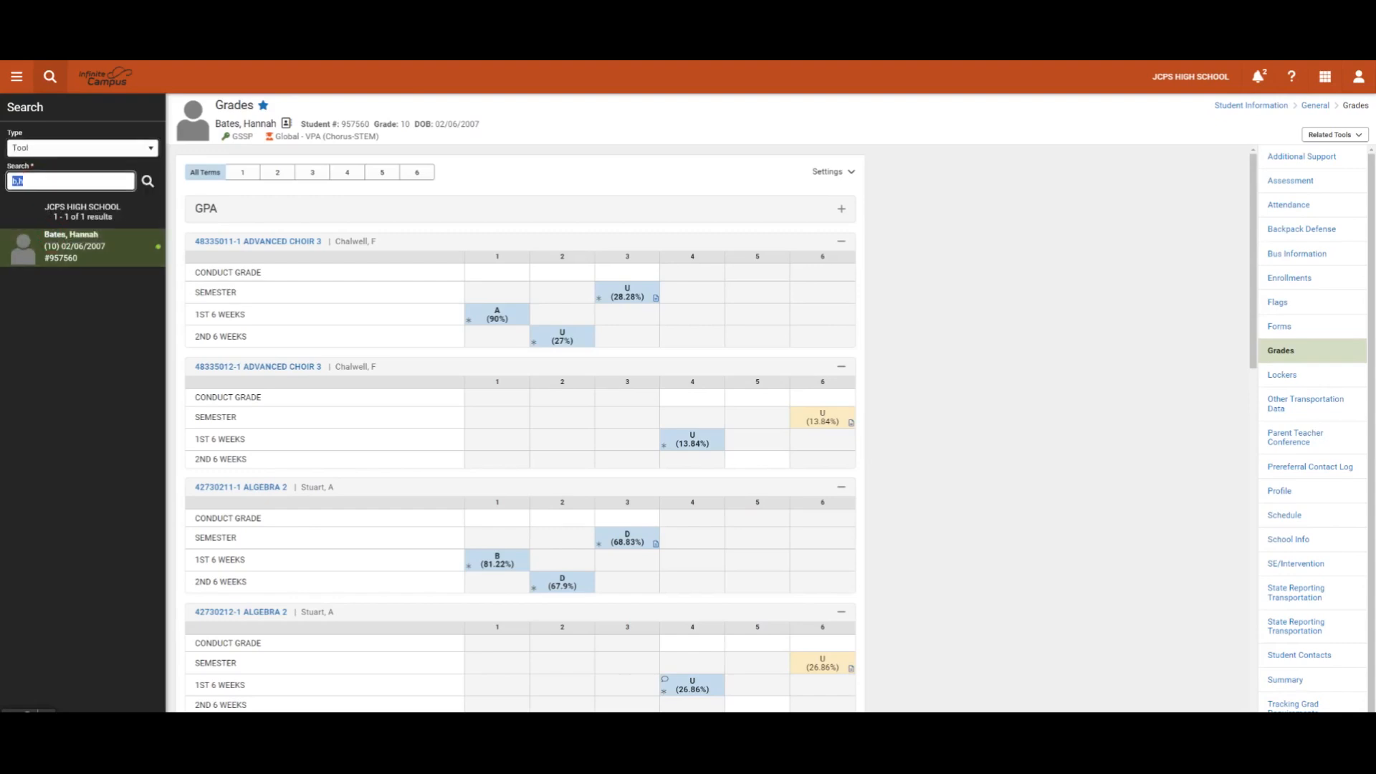
{"action": "type", "text": "seating chart"}
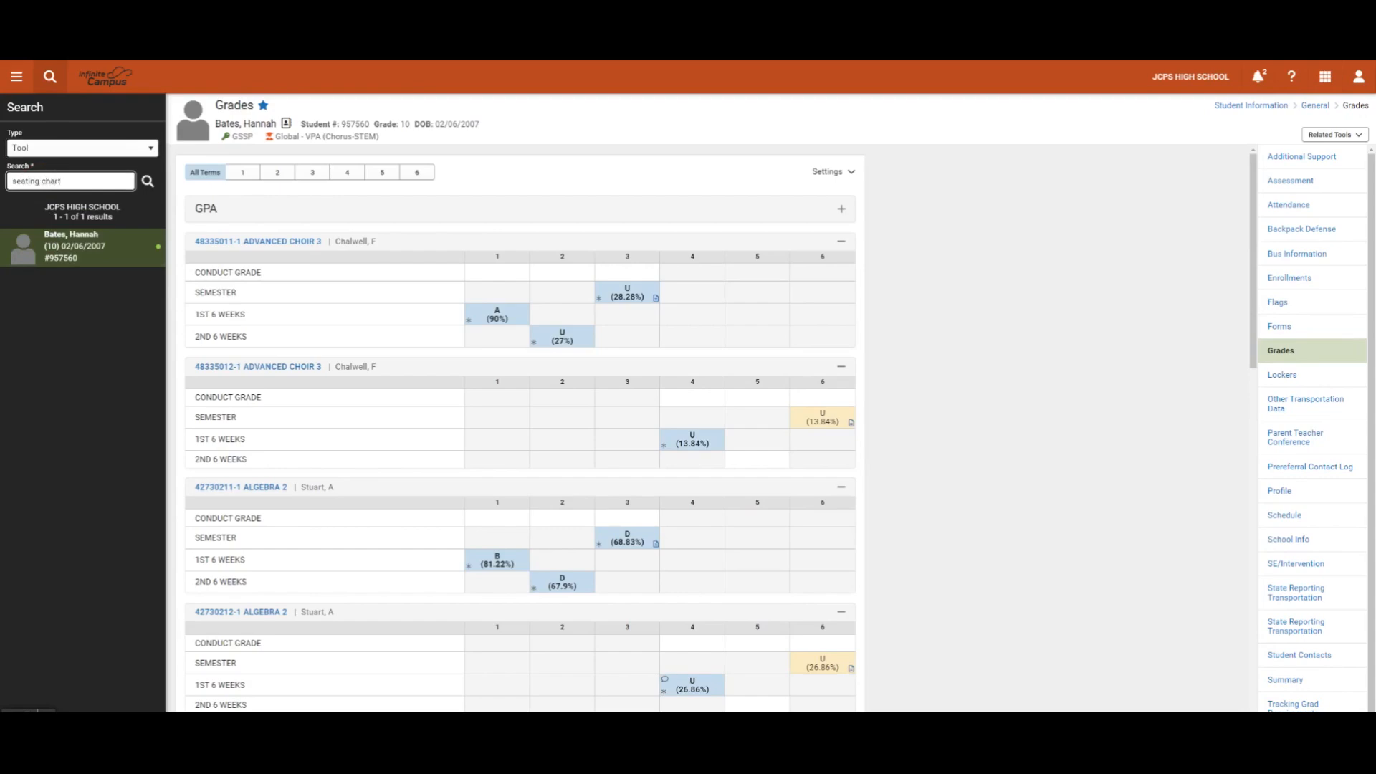
{"action": "left_click", "coordinate": [147, 181]}
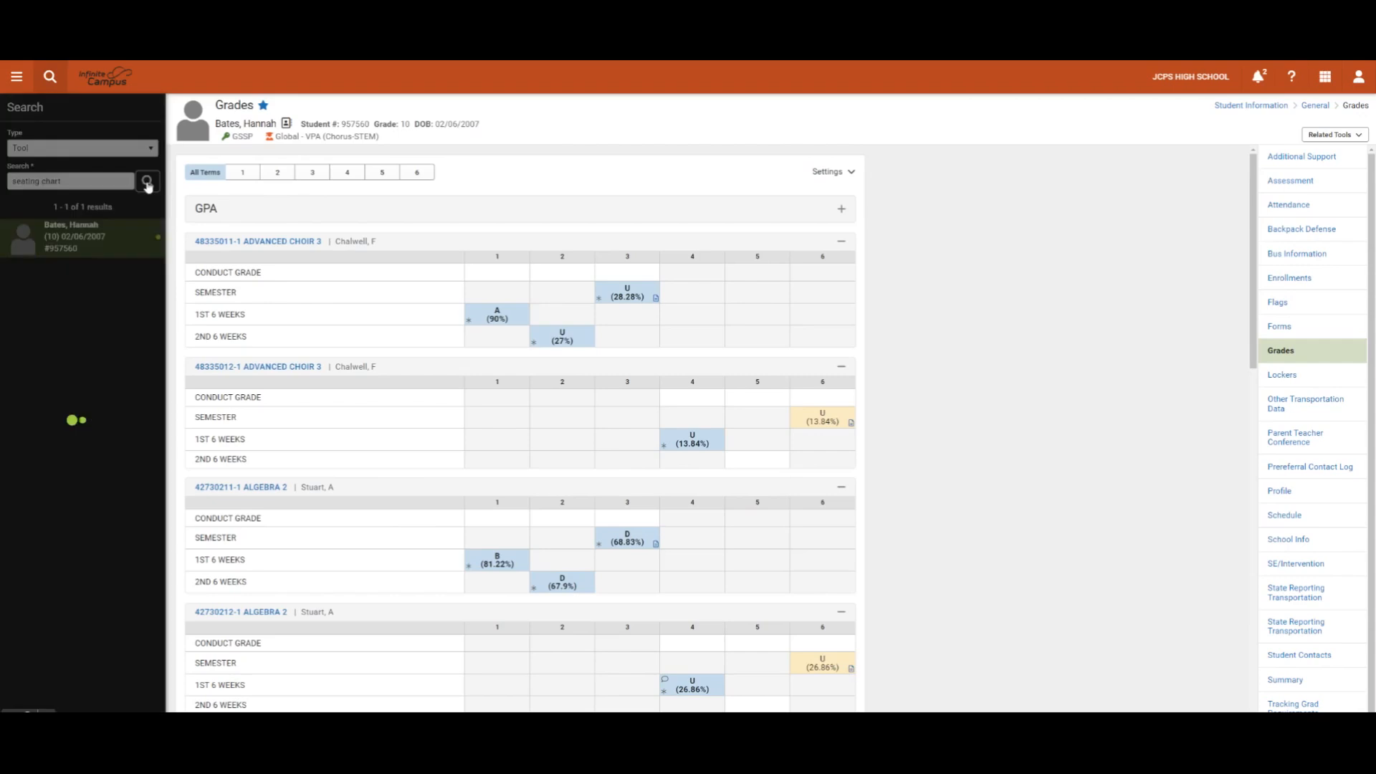
{"action": "left_click", "coordinate": [148, 180]}
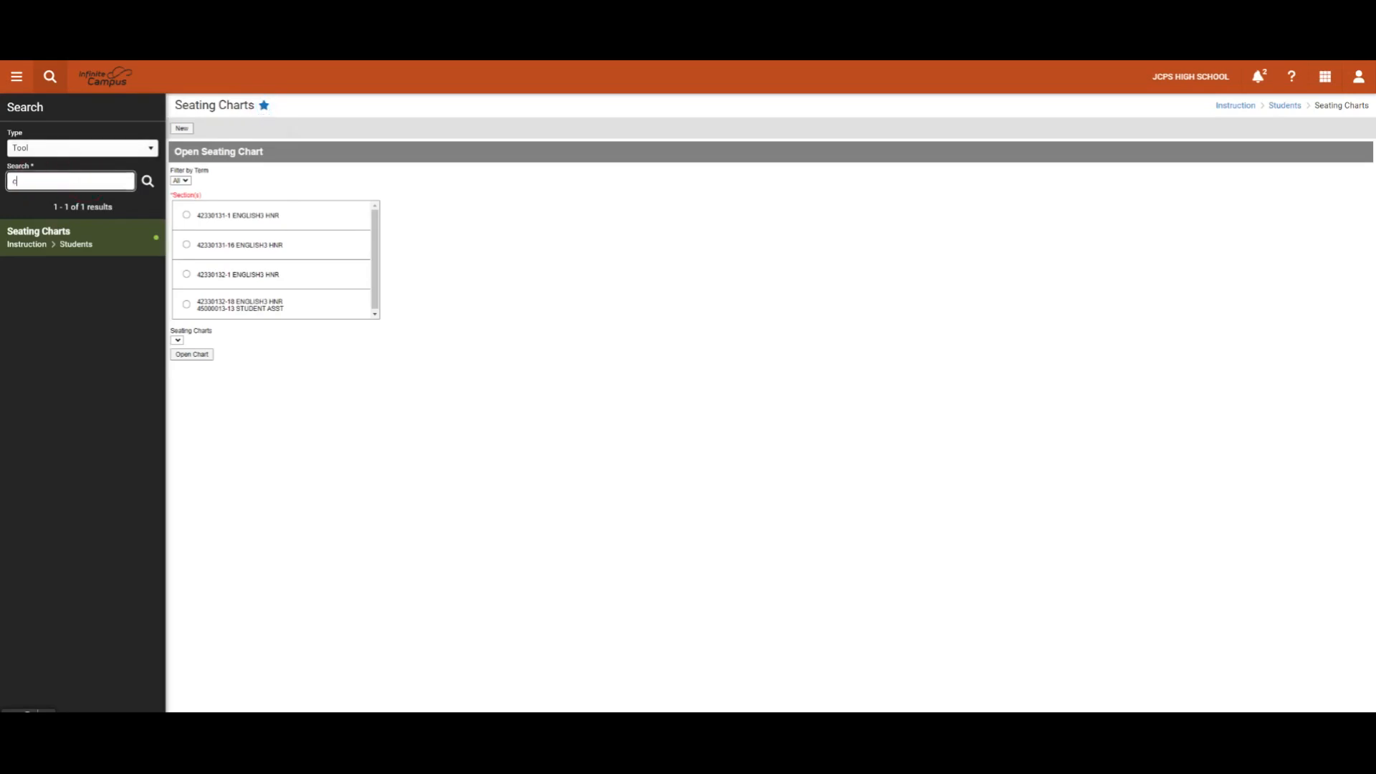
Step: Search tools for 'contact' to list the four matching contact tools
{"action": "type", "text": "contact"}
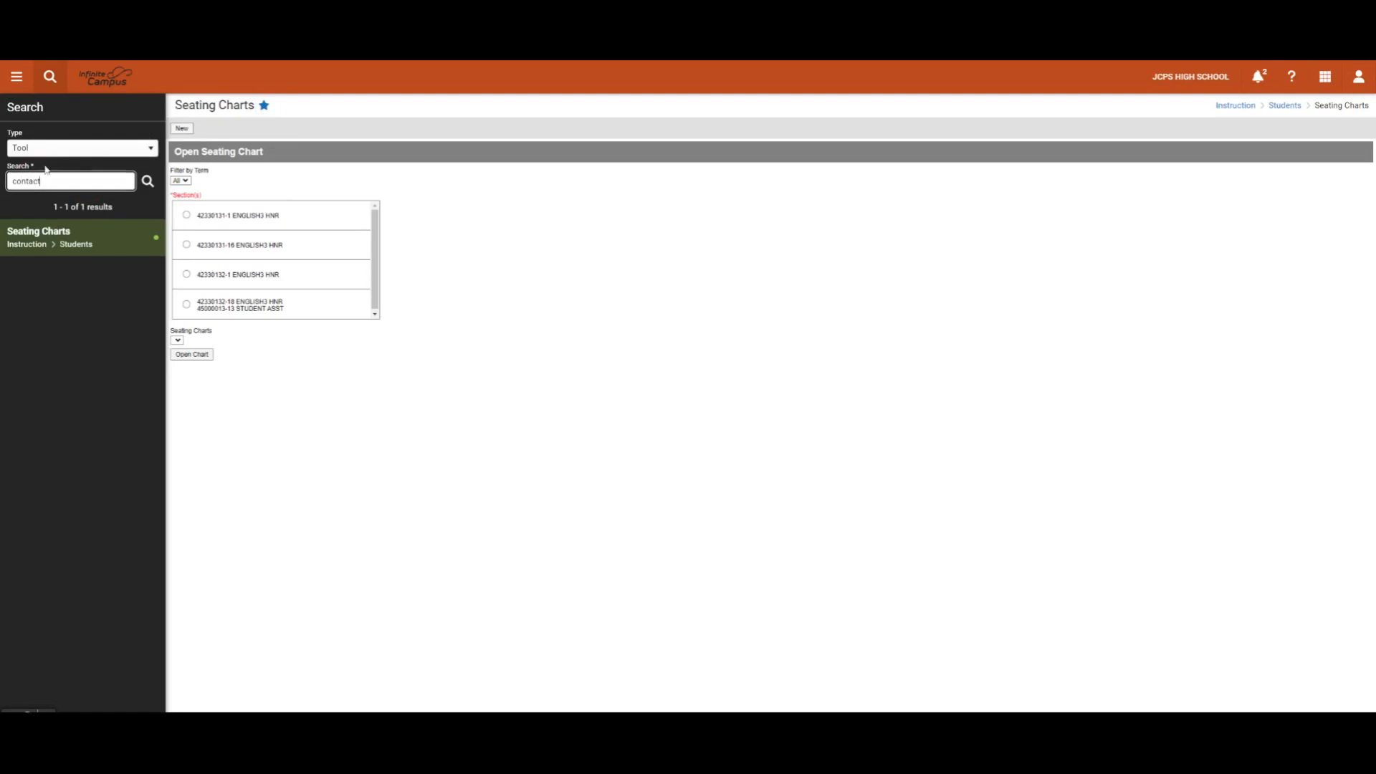
{"action": "left_click", "coordinate": [148, 180]}
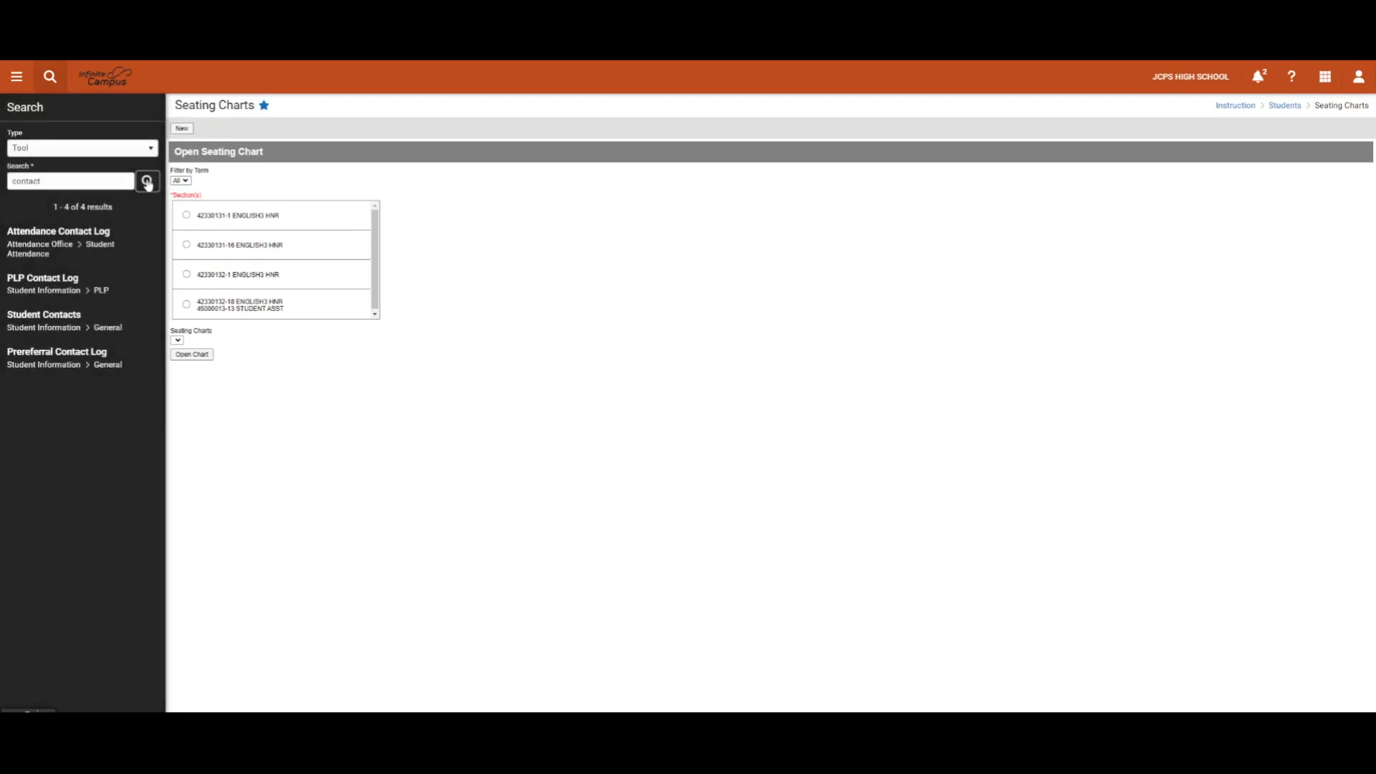